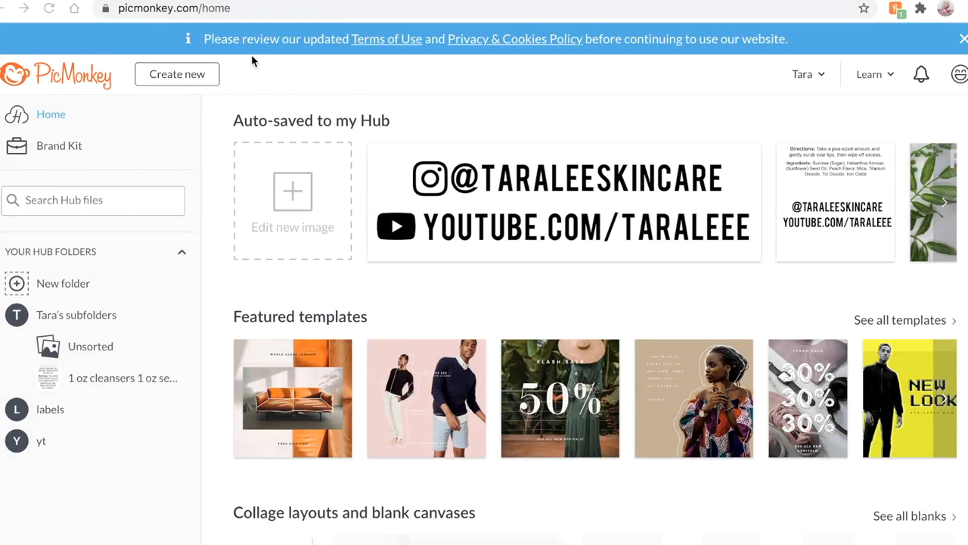
{"action": "mouse_move", "coordinate": [231, 62]}
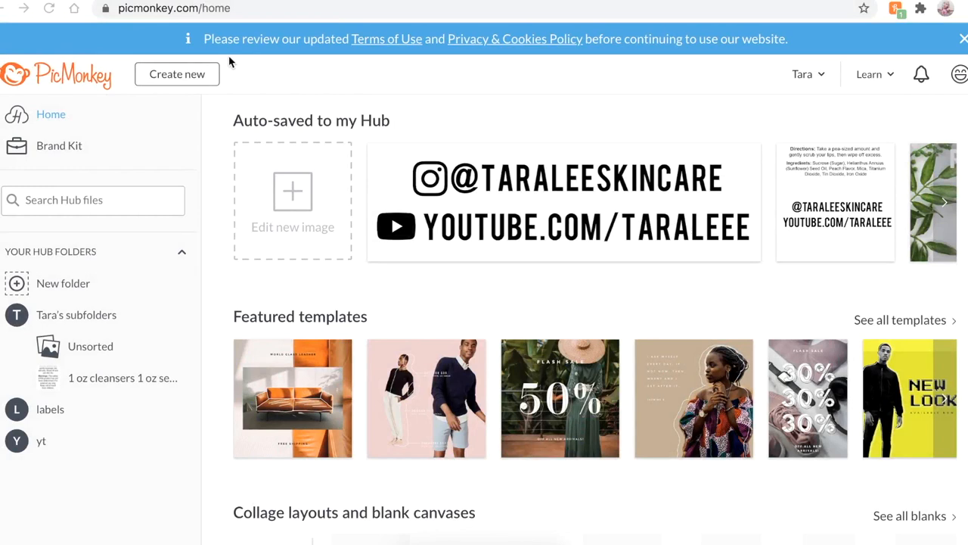
{"action": "mouse_move", "coordinate": [177, 73]}
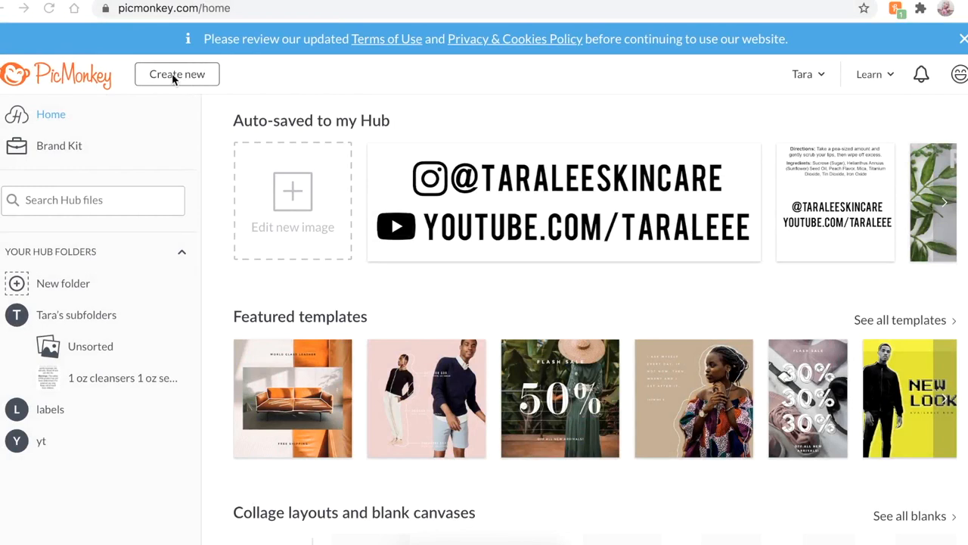
Step: Start a new design from a blank canvas and reveal the inch-size presets
{"action": "left_click", "coordinate": [176, 74]}
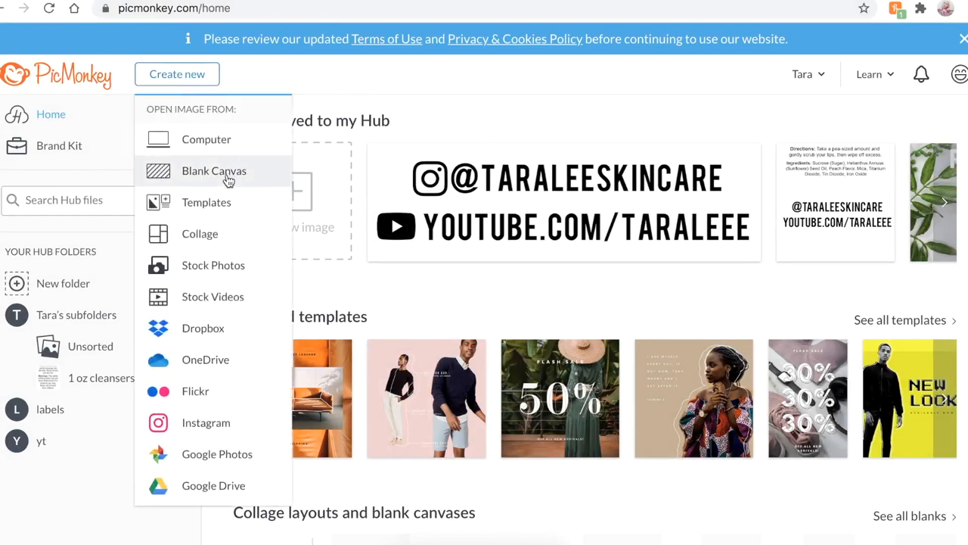
{"action": "left_click", "coordinate": [214, 170]}
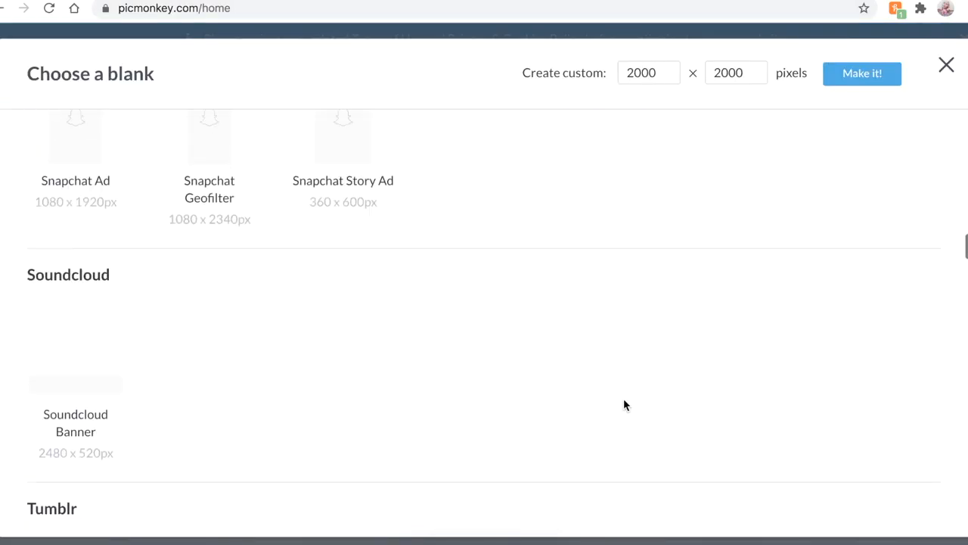
{"action": "scroll", "scroll_direction": "down", "scroll_amount": 3}
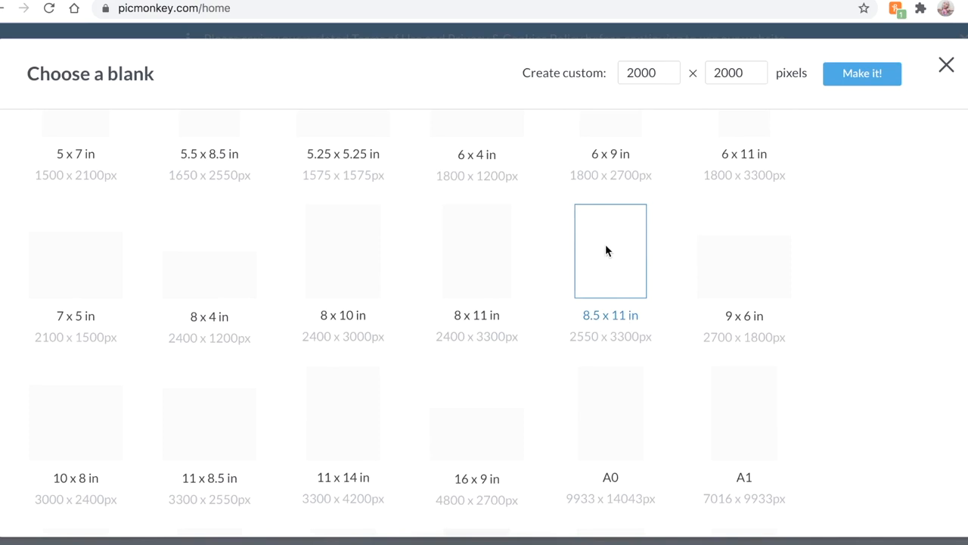
Step: Create a blank 8.5 x 11 in page in the editor
{"action": "left_click", "coordinate": [608, 251]}
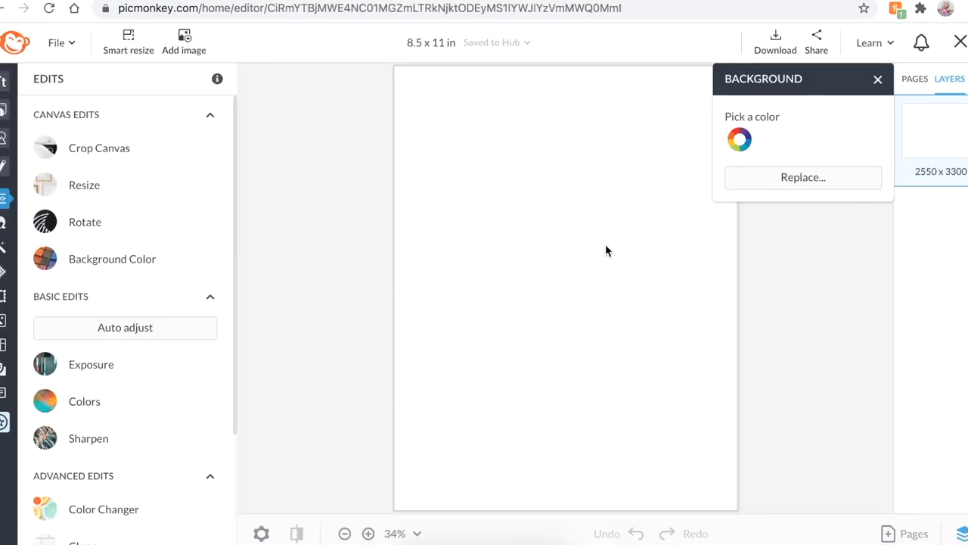
{"action": "left_click", "coordinate": [7, 83]}
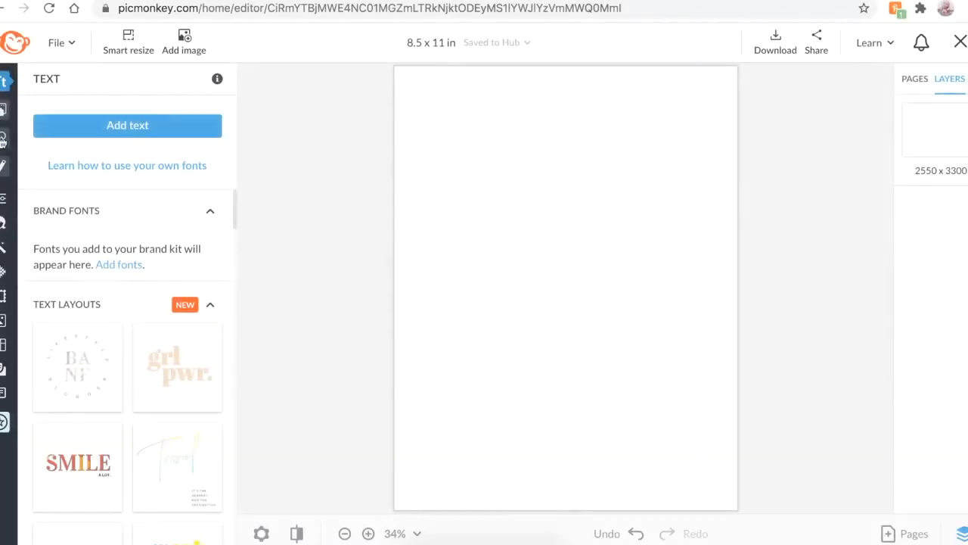
Step: Add a solid black square from the Basic graphics to the page
{"action": "left_click", "coordinate": [7, 140]}
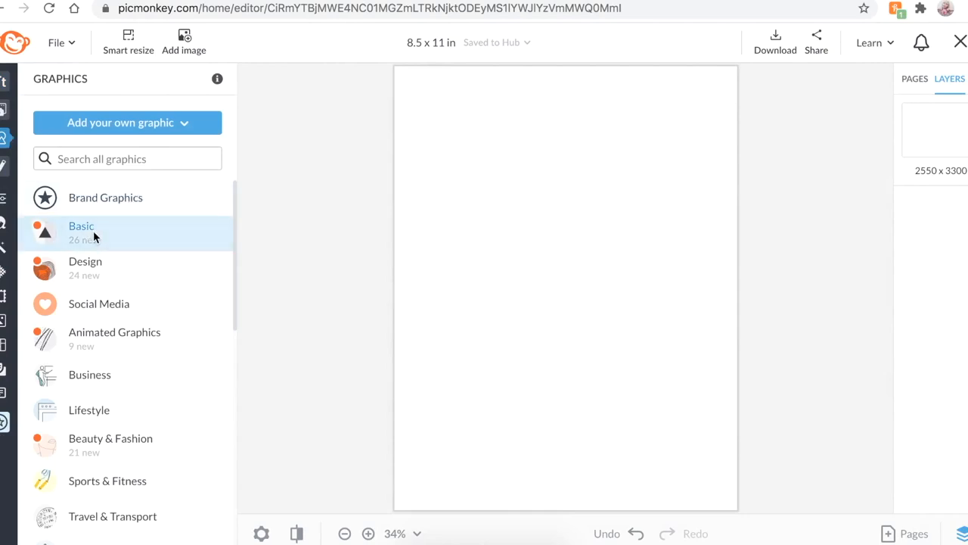
{"action": "left_click", "coordinate": [82, 226]}
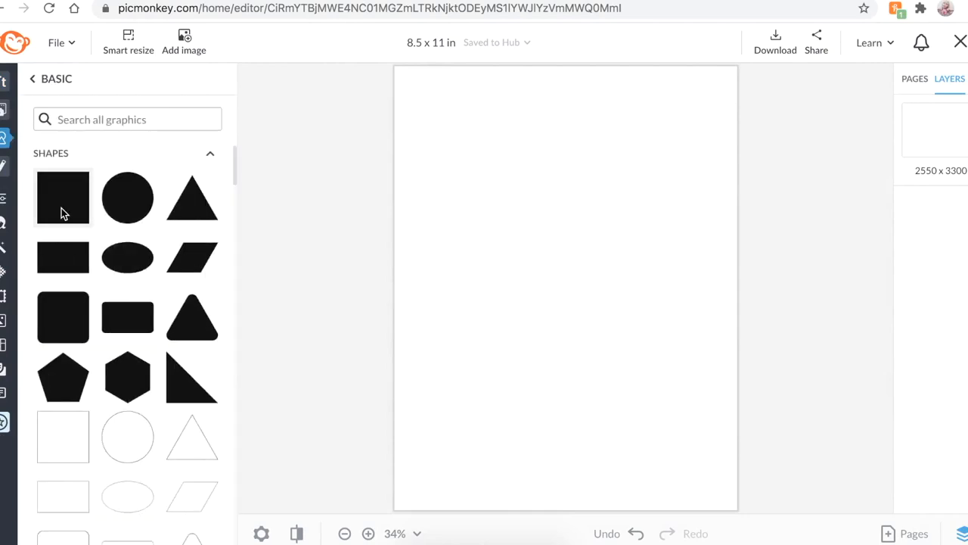
{"action": "left_click", "coordinate": [62, 198]}
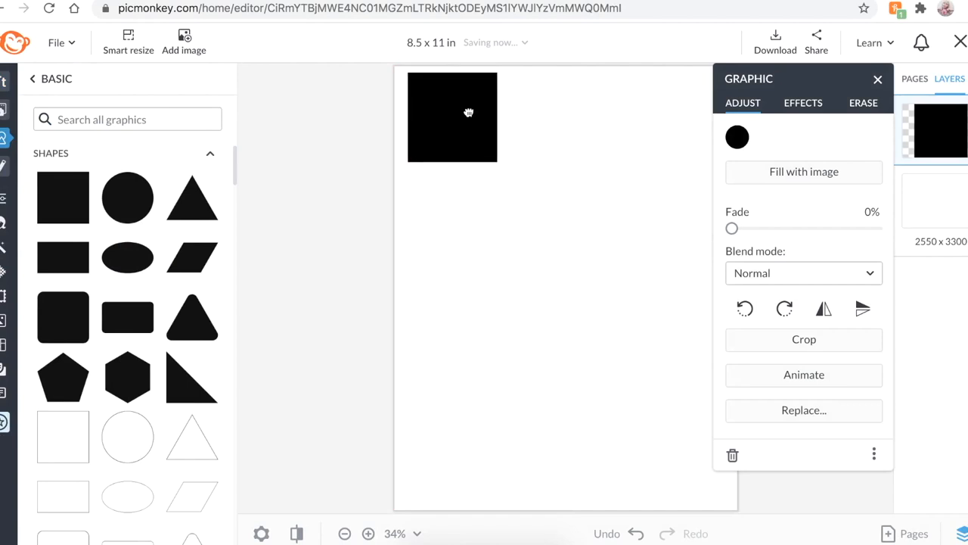
{"action": "left_click", "coordinate": [452, 118]}
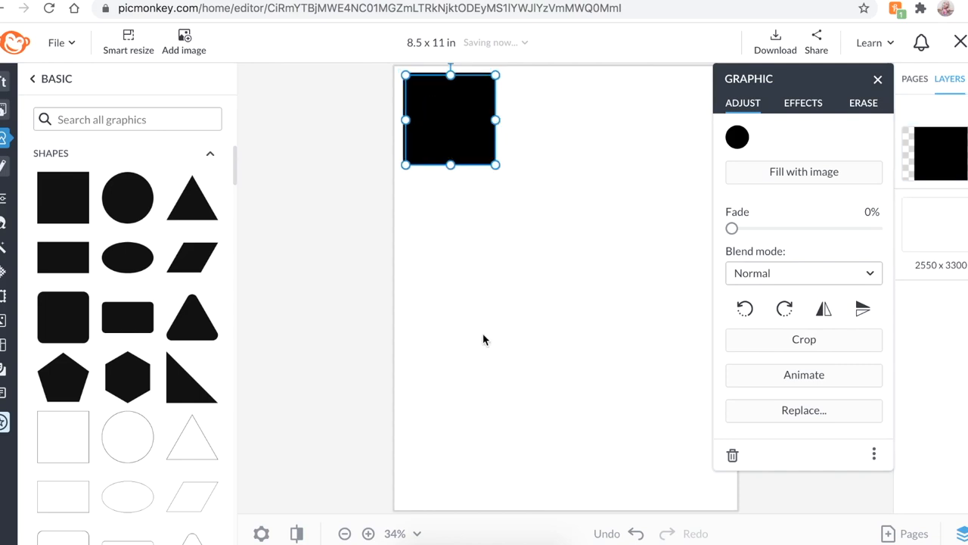
Step: Remove the duplicated squares so a single black square remains
{"action": "right_click", "coordinate": [432, 219]}
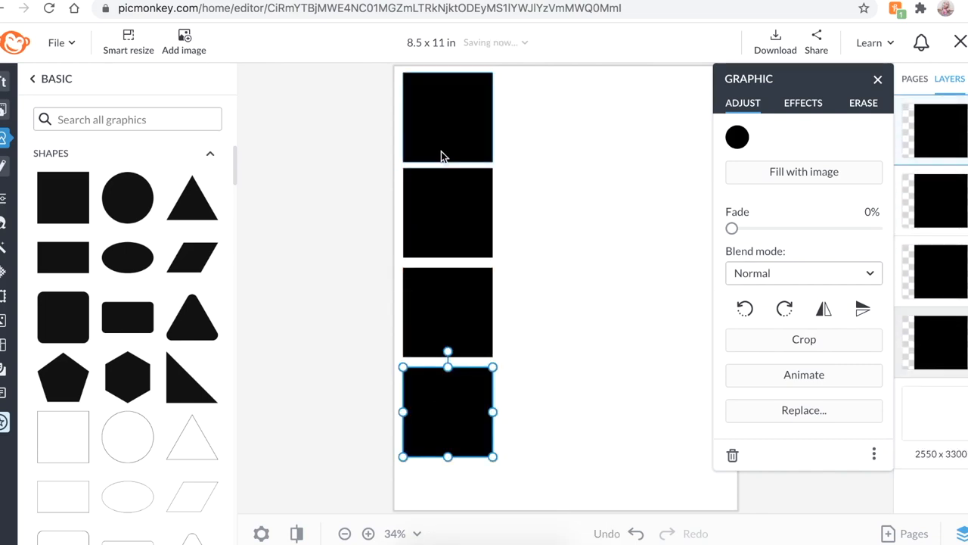
{"action": "left_click", "coordinate": [447, 212]}
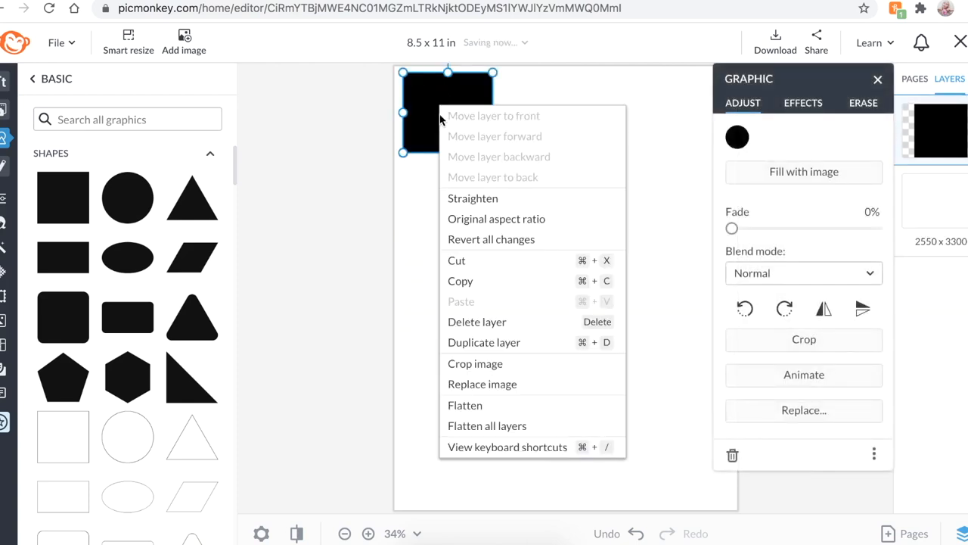
{"action": "left_click", "coordinate": [483, 341]}
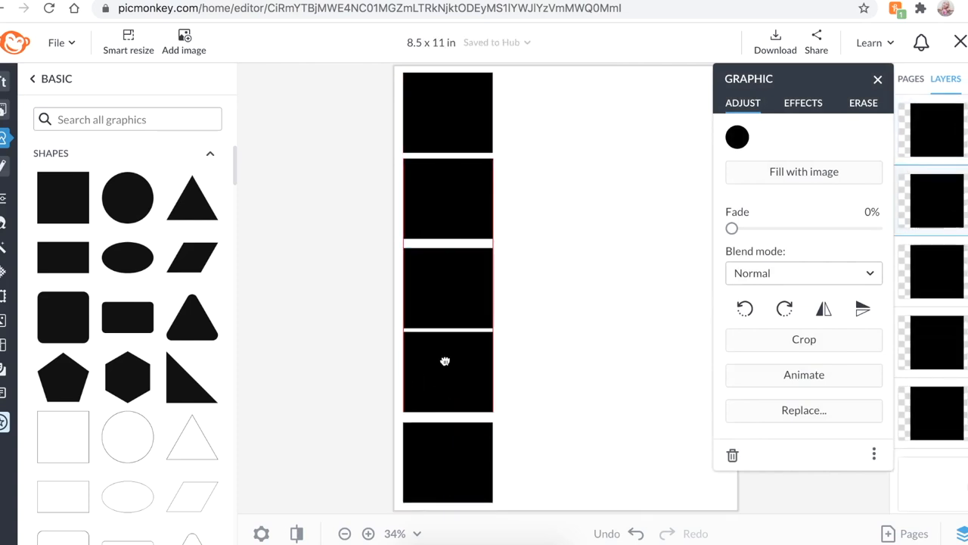
{"action": "left_click", "coordinate": [447, 462]}
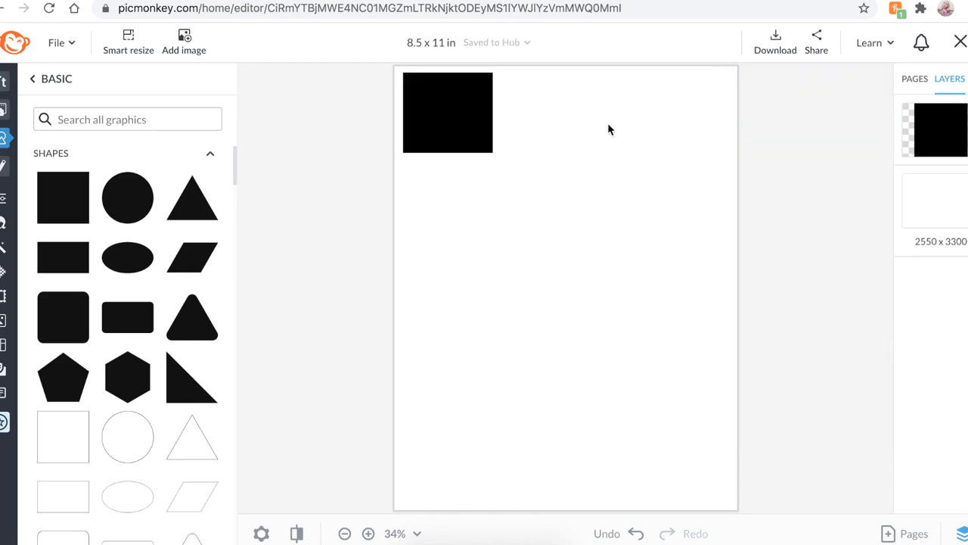
Step: Stretch the black square into a wide rectangle across the top of the page
{"action": "left_click", "coordinate": [447, 112]}
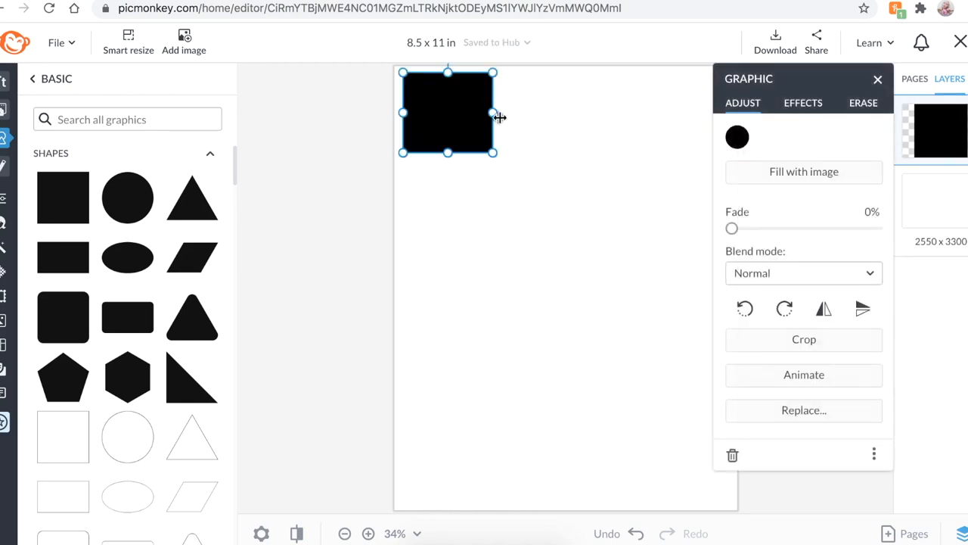
{"action": "left_click_drag", "start_coordinate": [493, 112], "coordinate": [555, 120]}
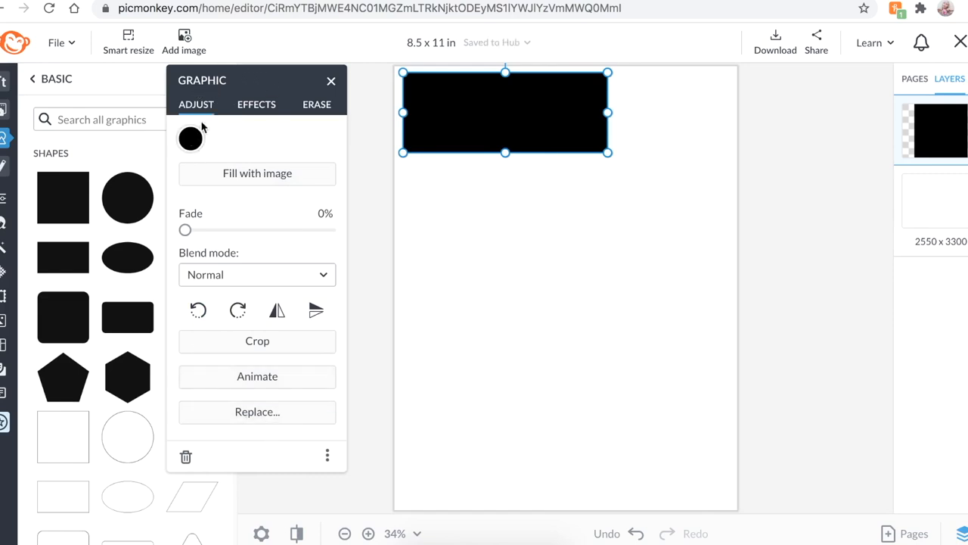
Step: Give the rectangle a black outline with thickness 39
{"action": "left_click", "coordinate": [257, 104]}
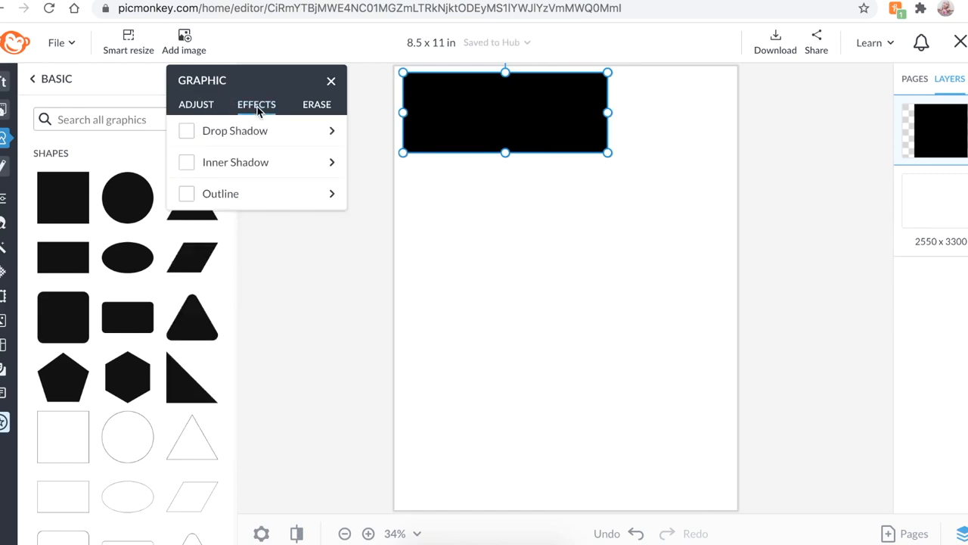
{"action": "left_click", "coordinate": [186, 193]}
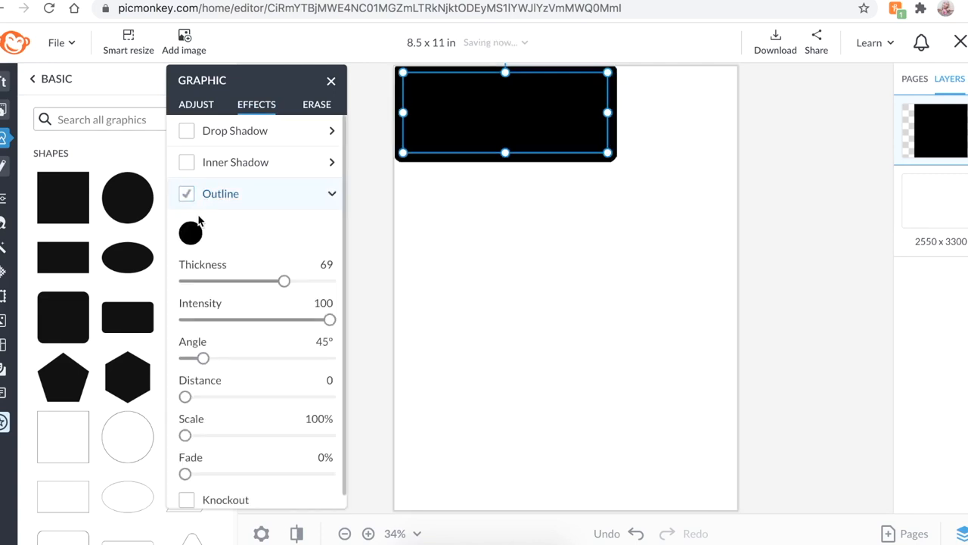
{"action": "mouse_move", "coordinate": [401, 134]}
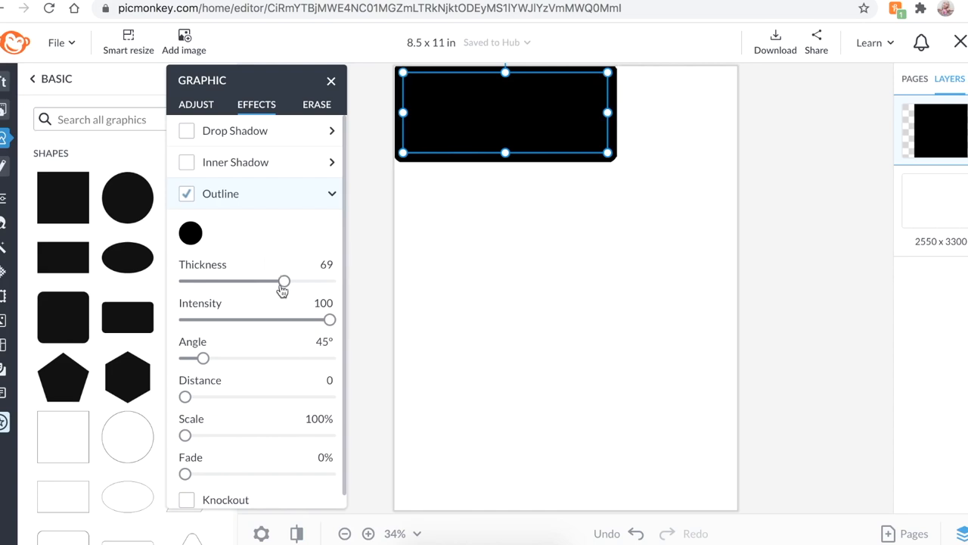
{"action": "left_click_drag", "start_coordinate": [283, 281], "coordinate": [240, 281]}
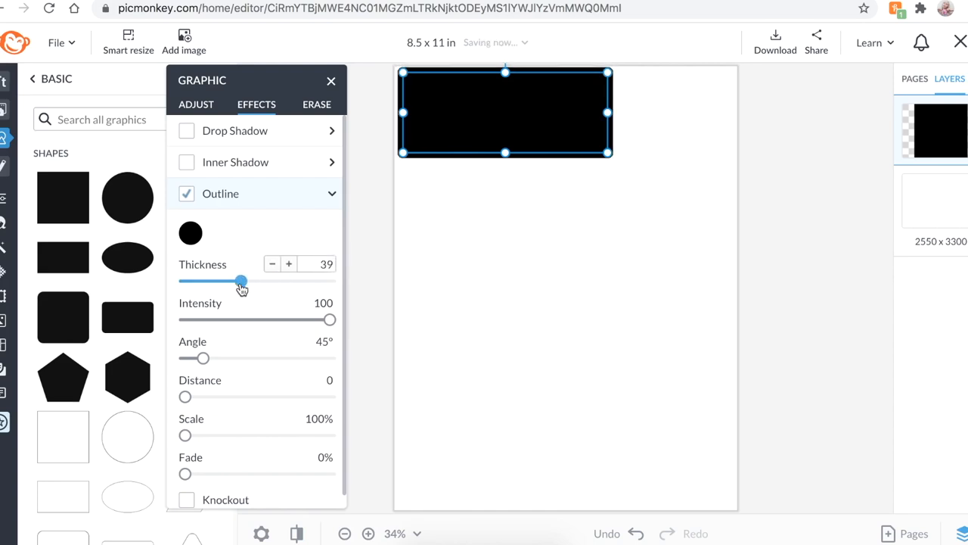
Step: Clear the rectangle's fill so only the thick outline remains
{"action": "left_click", "coordinate": [196, 104]}
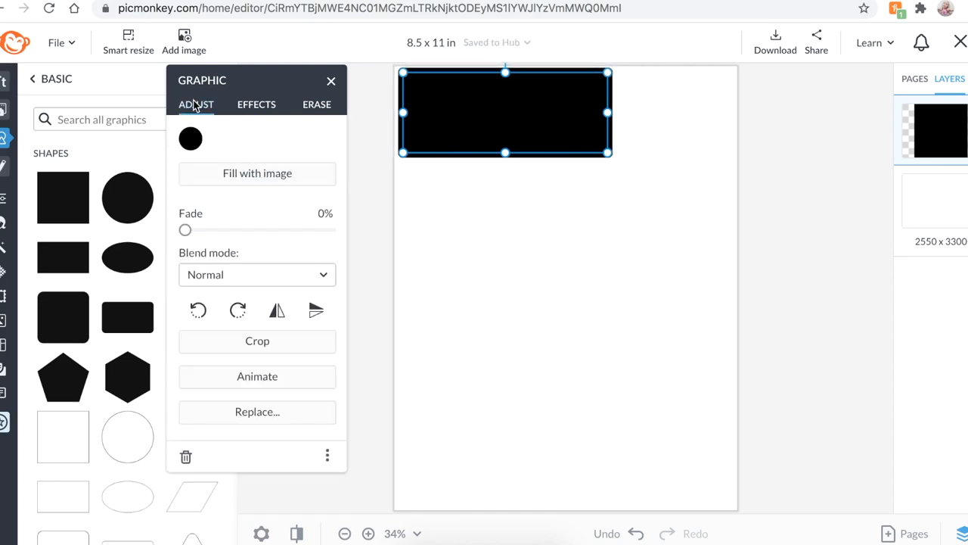
{"action": "left_click", "coordinate": [190, 139]}
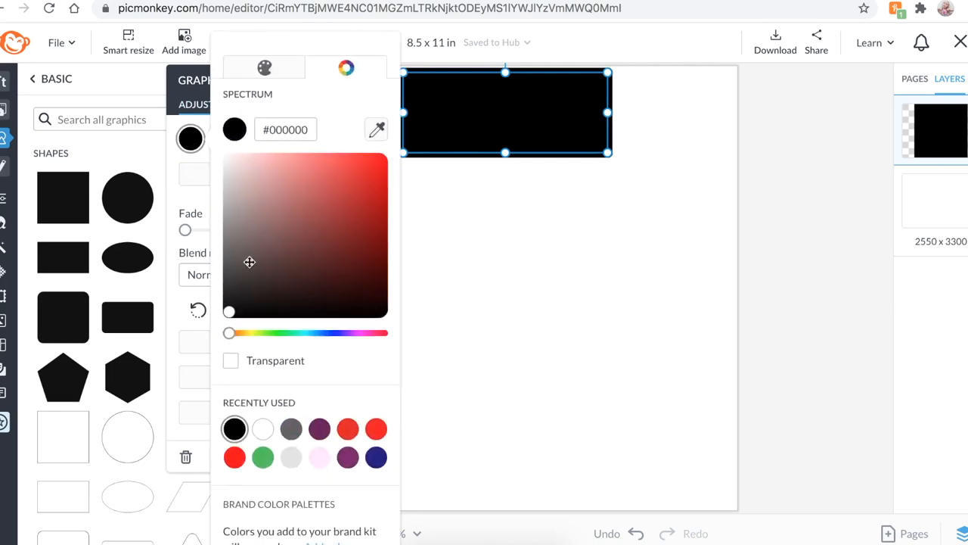
{"action": "left_click", "coordinate": [262, 429]}
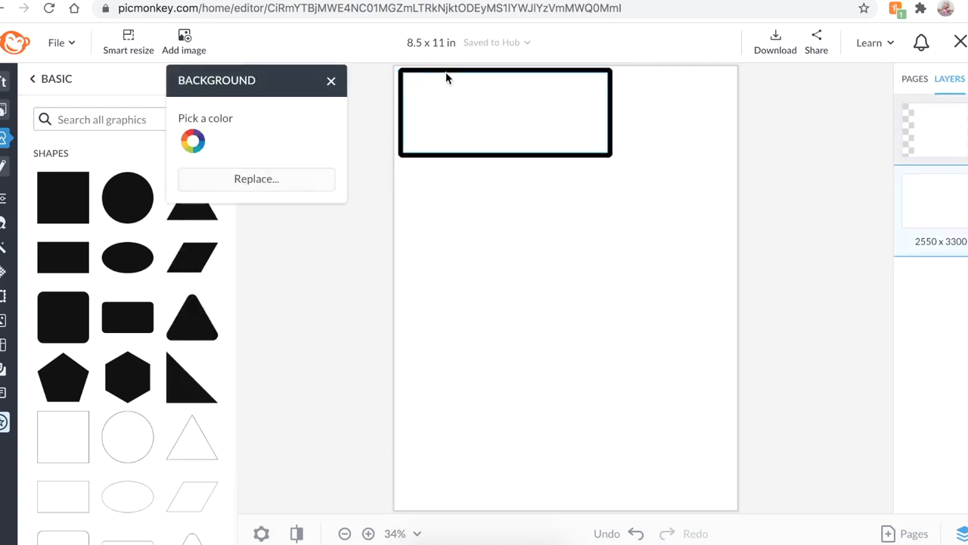
{"action": "mouse_move", "coordinate": [770, 69]}
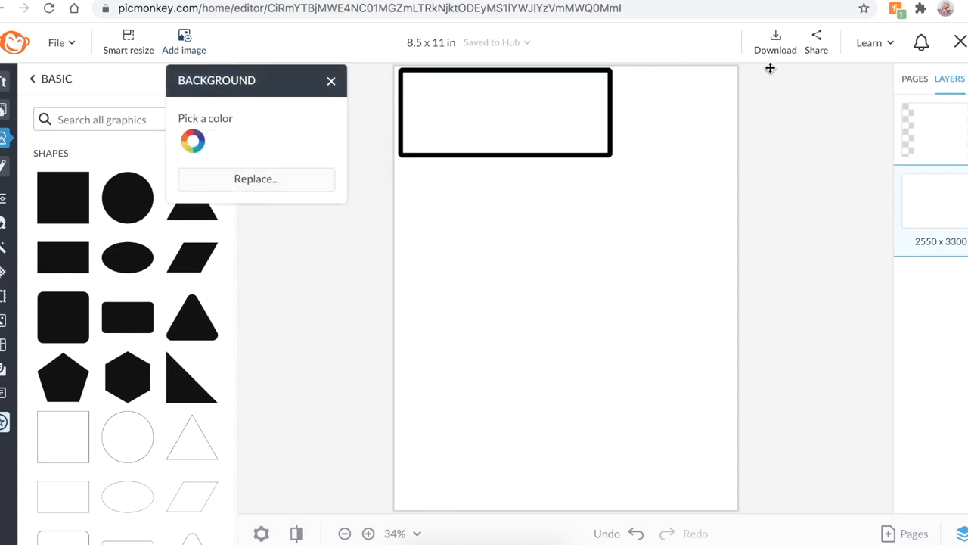
{"action": "left_click", "coordinate": [775, 37]}
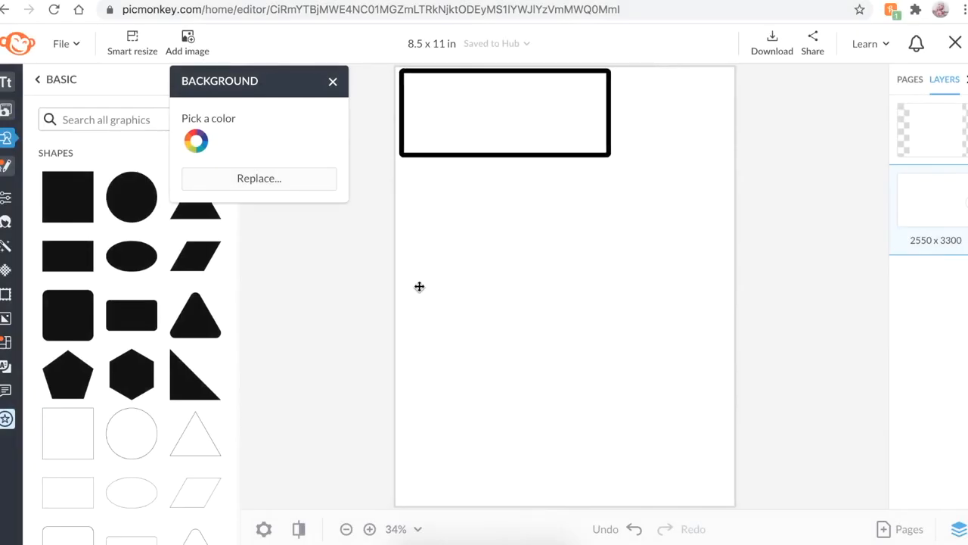
{"action": "mouse_move", "coordinate": [467, 141]}
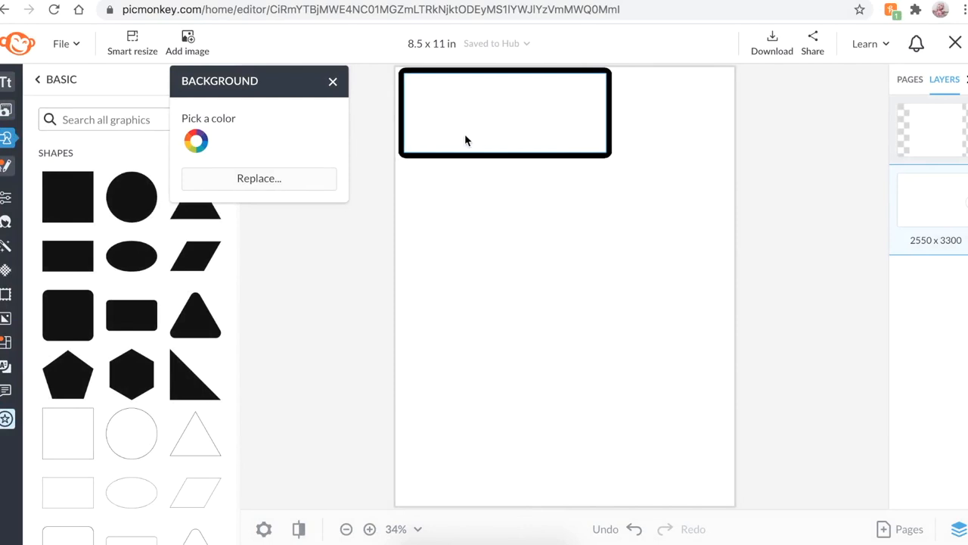
Step: Duplicate the outlined rectangle and place the copy directly below the original
{"action": "left_click", "coordinate": [504, 114]}
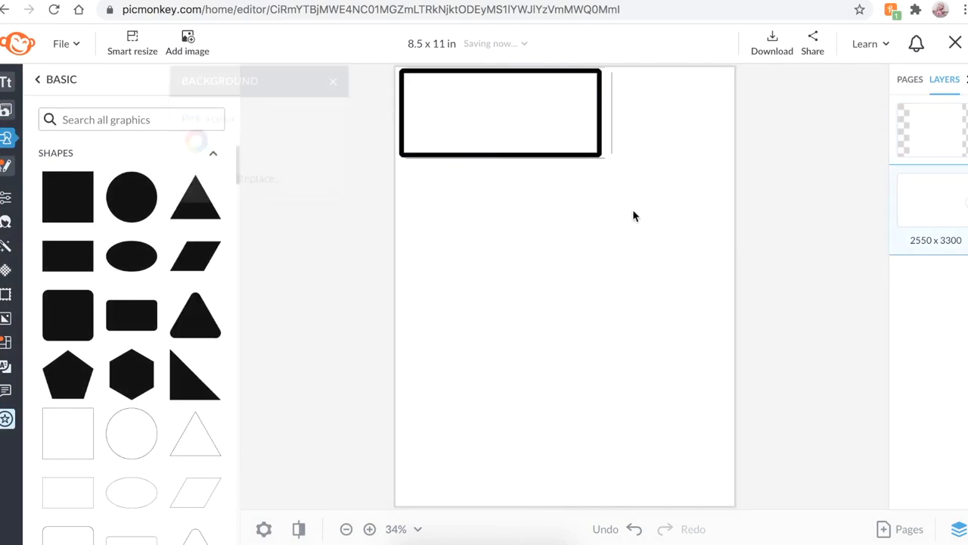
{"action": "left_click", "coordinate": [502, 114]}
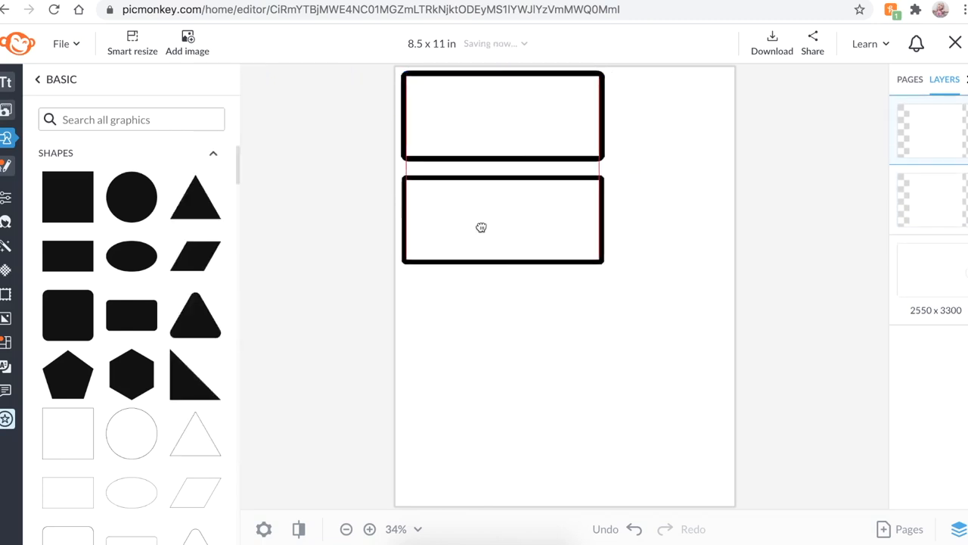
Step: Stack a third and fourth outlined rectangle beneath the second
{"action": "left_click", "coordinate": [482, 227]}
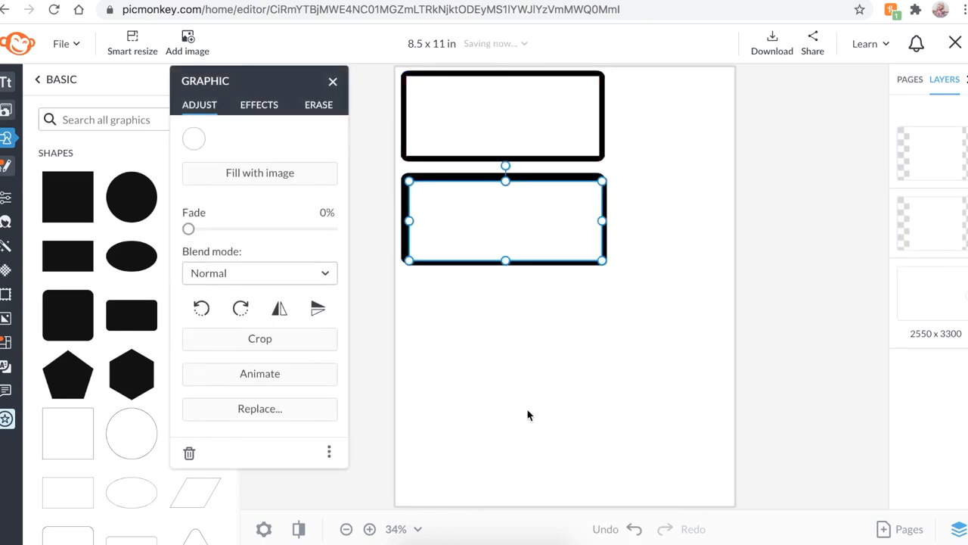
{"action": "left_click_drag", "start_coordinate": [505, 220], "coordinate": [503, 318]}
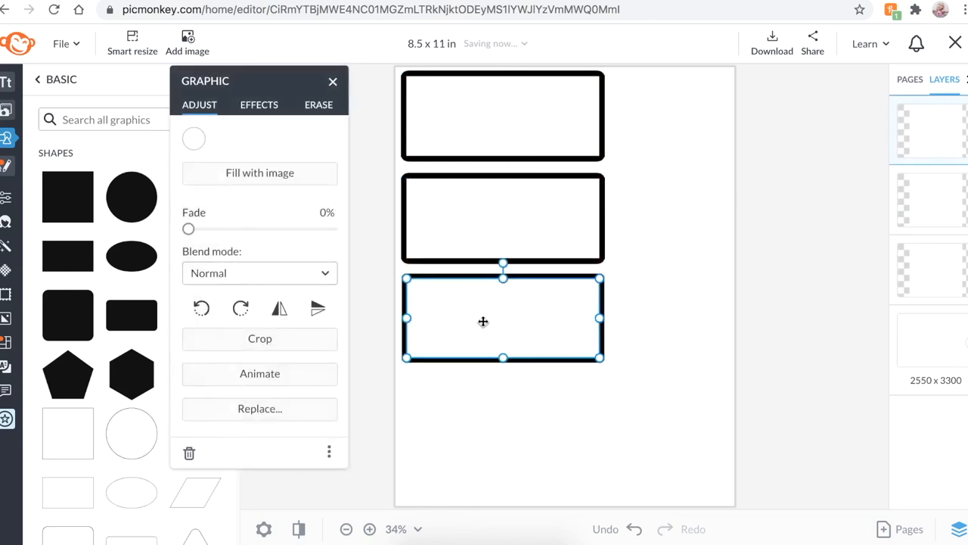
{"action": "left_click_drag", "start_coordinate": [484, 321], "coordinate": [482, 325]}
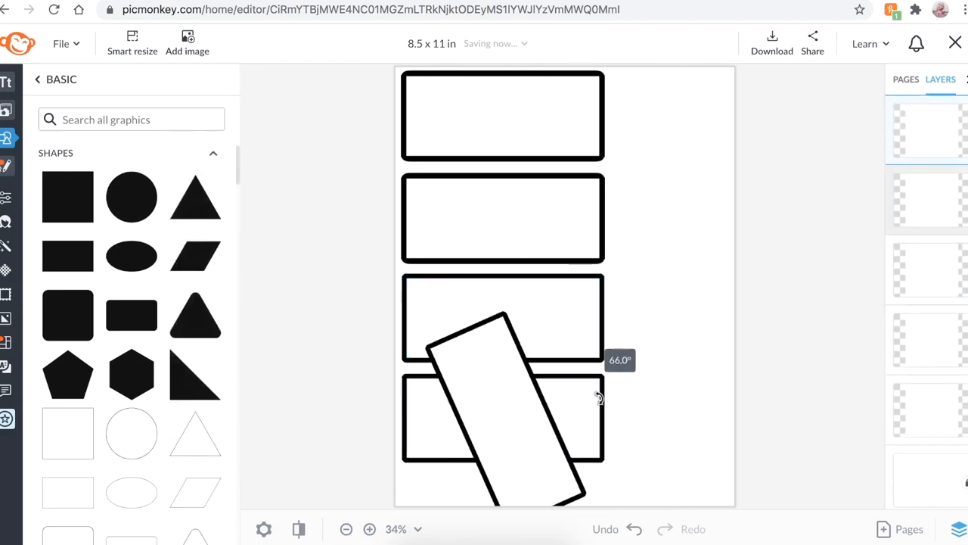
Step: Rotate two rectangles upright into a right-hand column
{"action": "left_click_drag", "start_coordinate": [598, 397], "coordinate": [614, 425]}
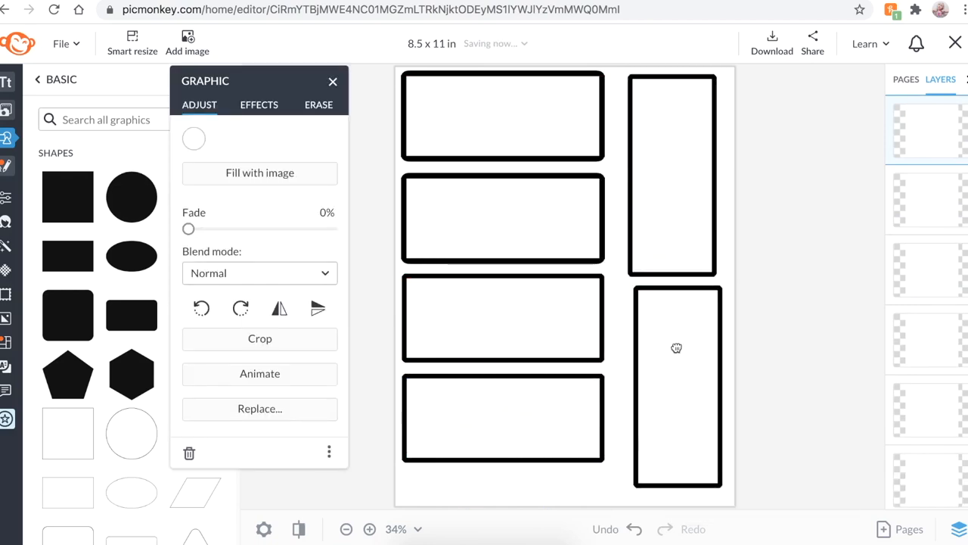
{"action": "left_click", "coordinate": [503, 417]}
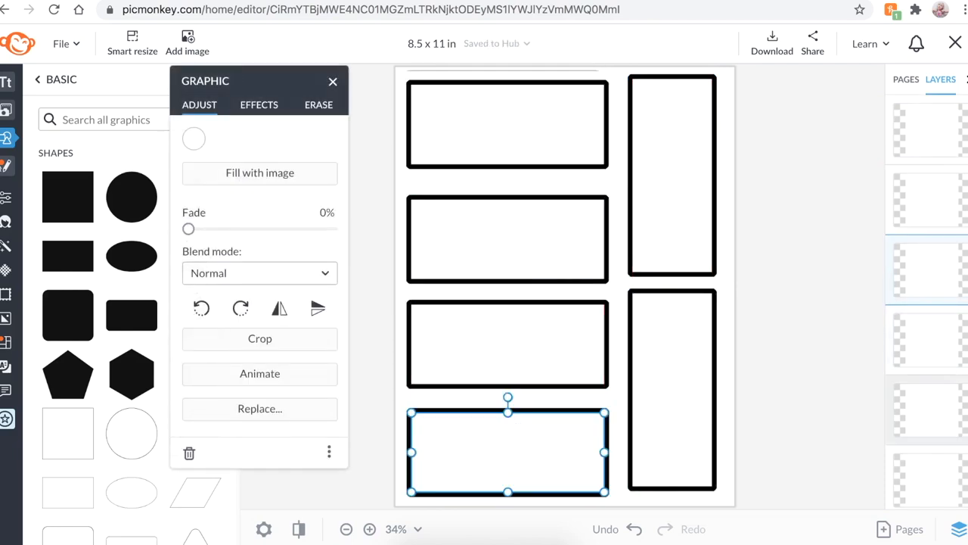
{"action": "mouse_move", "coordinate": [573, 318]}
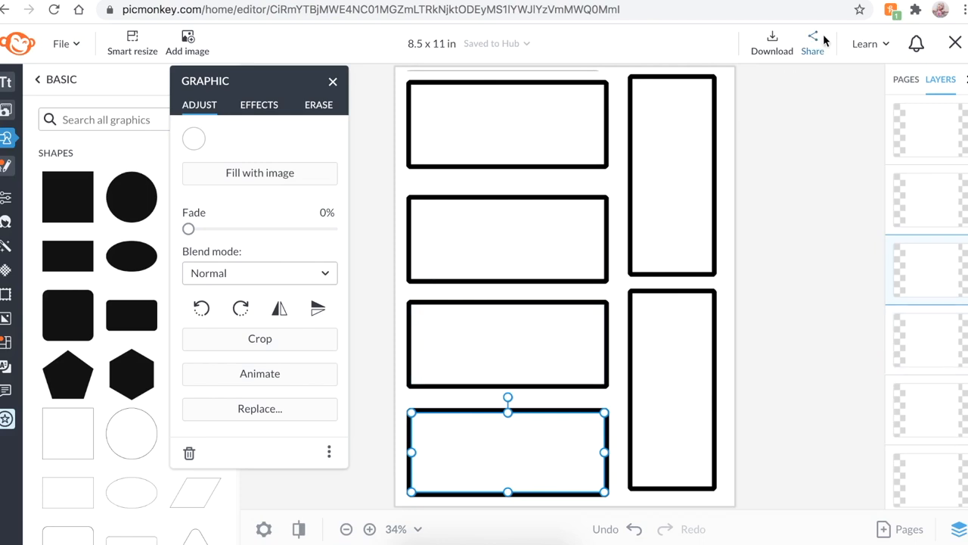
Step: Download the six-rectangle layout as a PNG image
{"action": "left_click", "coordinate": [773, 37]}
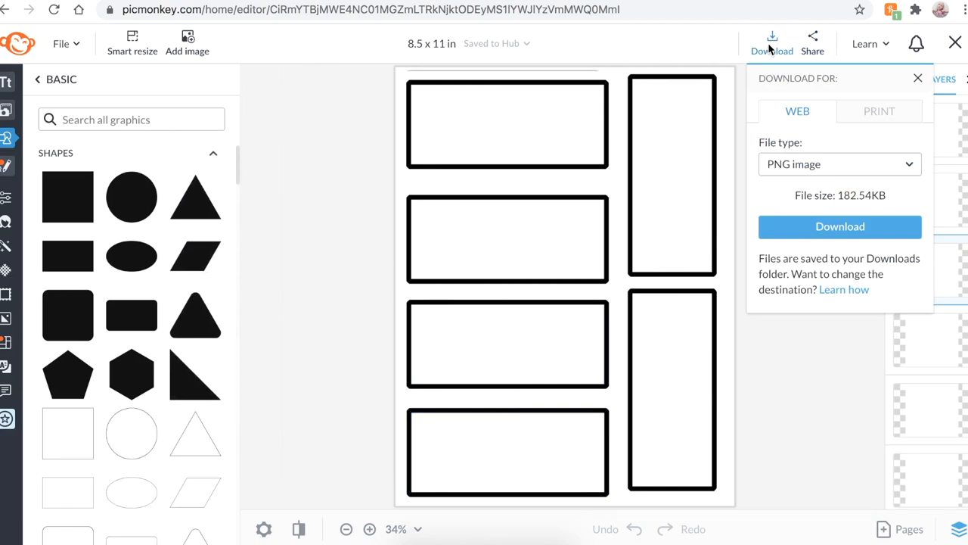
{"action": "mouse_move", "coordinate": [854, 227]}
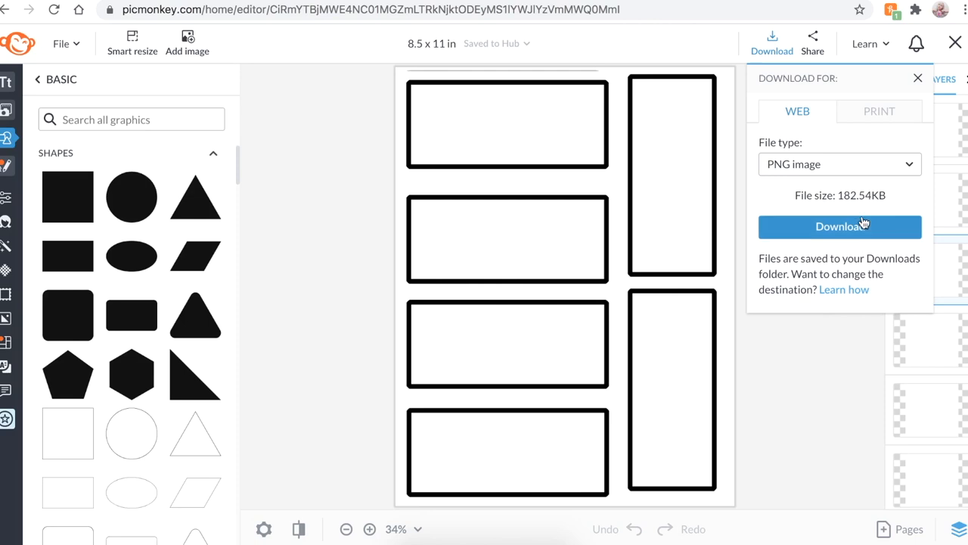
{"action": "left_click", "coordinate": [507, 453]}
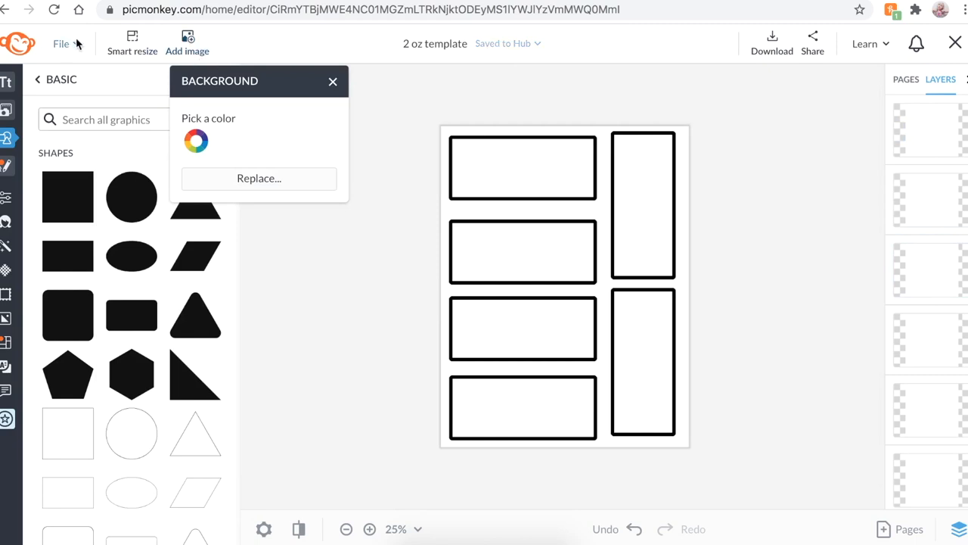
Step: Edit a copy of the template named '2 oz template copy'
{"action": "left_click", "coordinate": [62, 43]}
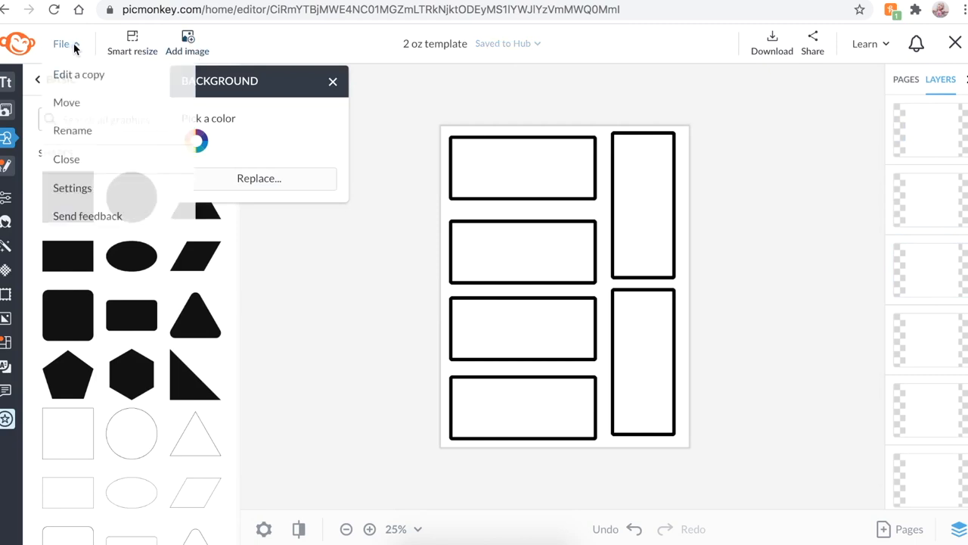
{"action": "left_click", "coordinate": [61, 47]}
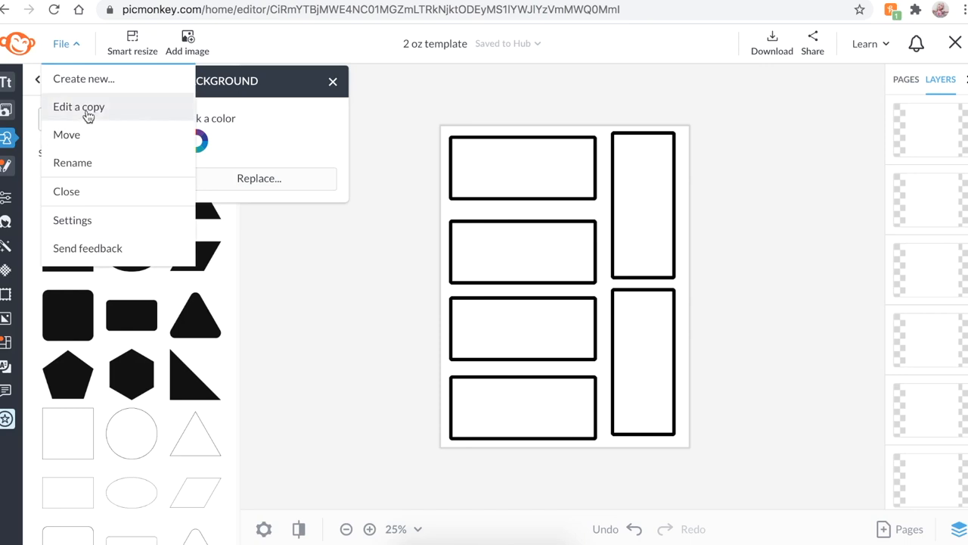
{"action": "left_click", "coordinate": [79, 106]}
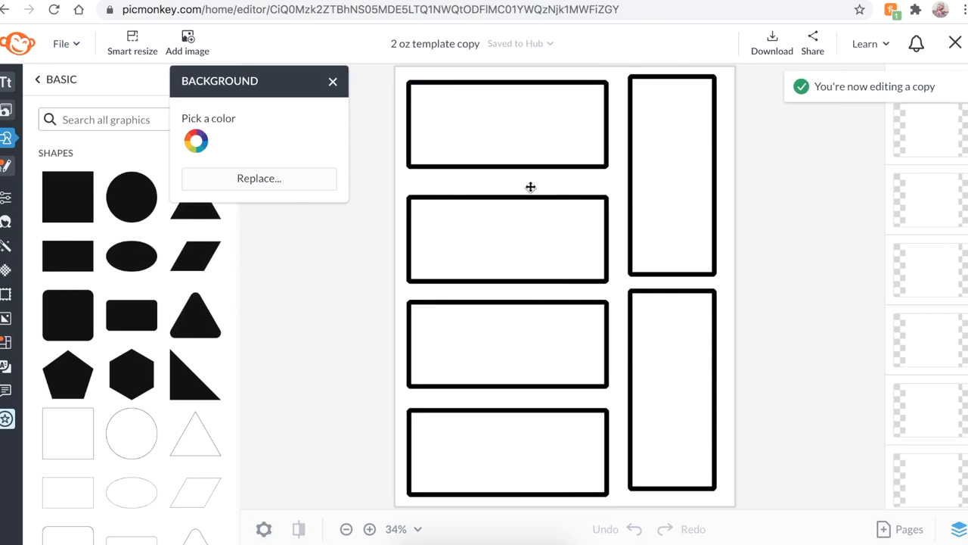
Step: Delete all rectangles except the top-left one
{"action": "left_click", "coordinate": [332, 80]}
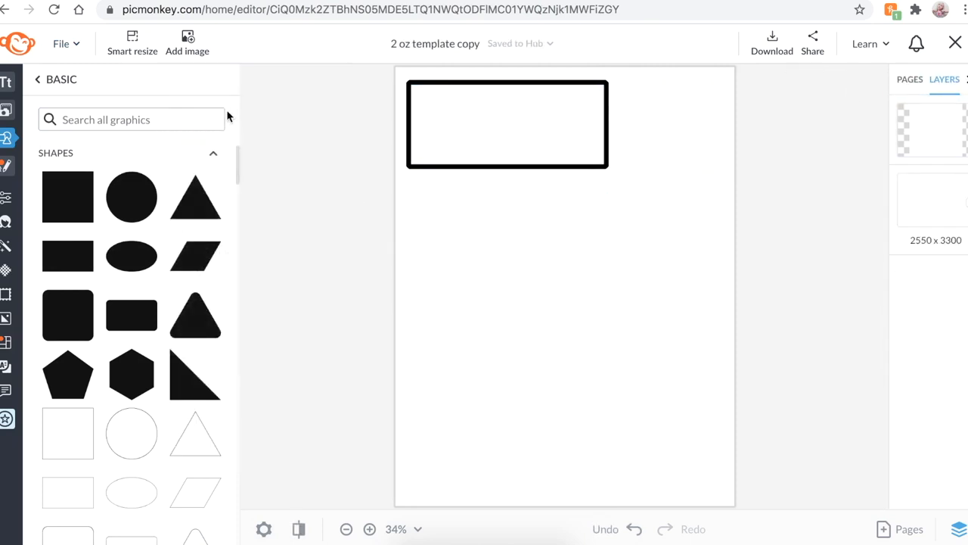
{"action": "left_click", "coordinate": [507, 124]}
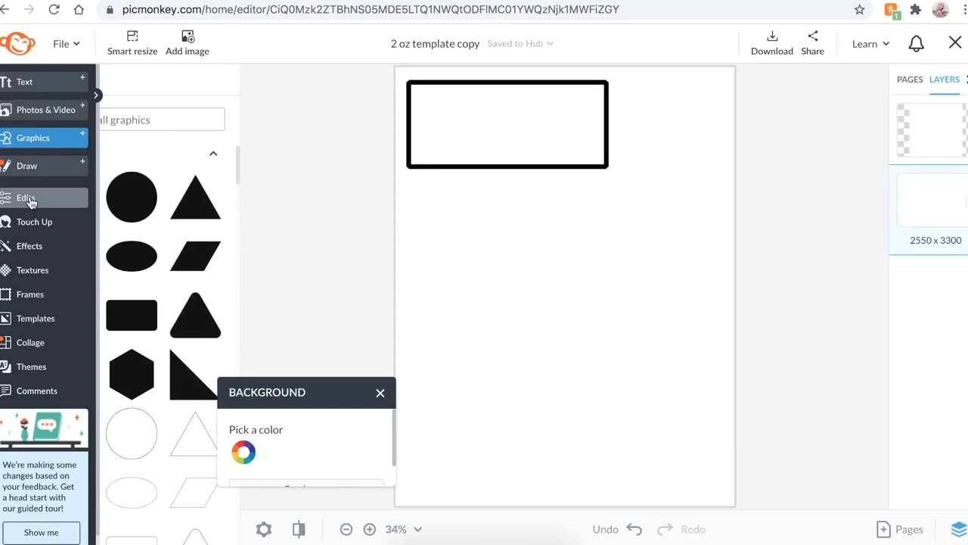
Step: Crop the canvas in from the top-left corner to 2447 × 3152 px
{"action": "left_click", "coordinate": [28, 197]}
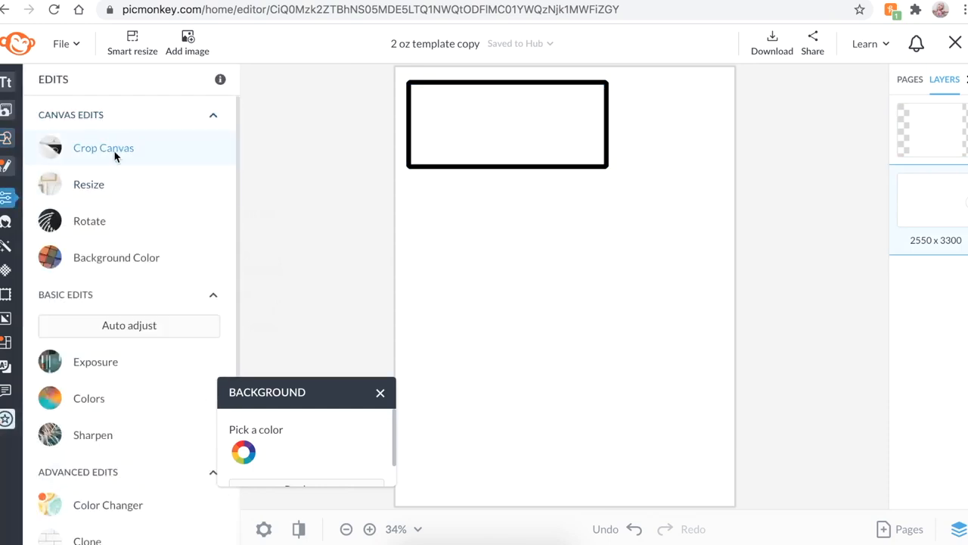
{"action": "left_click", "coordinate": [103, 148]}
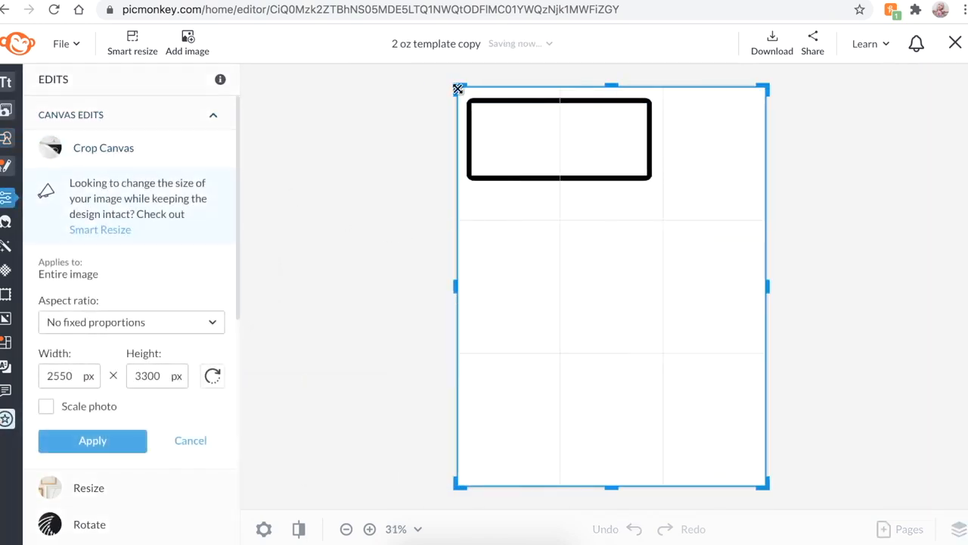
{"action": "left_click_drag", "start_coordinate": [459, 87], "coordinate": [469, 105]}
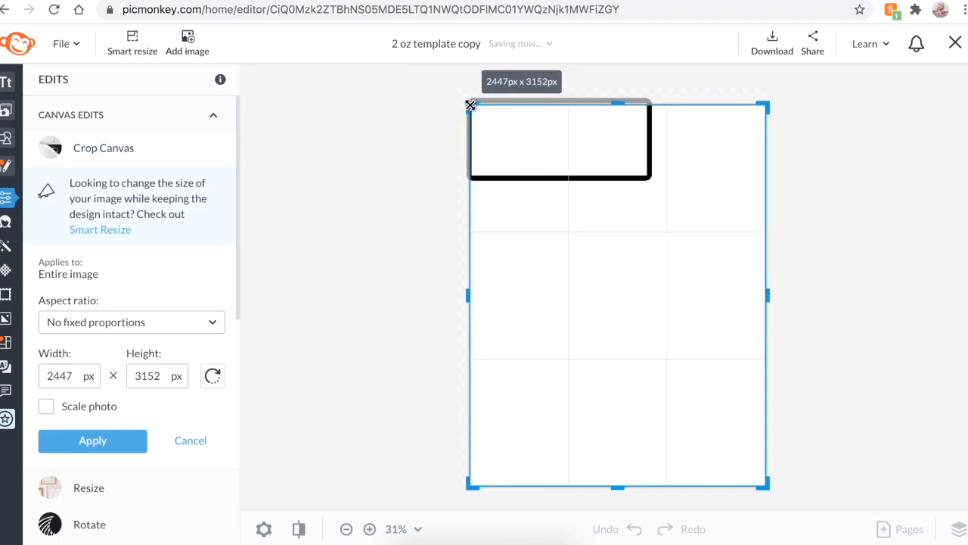
{"action": "left_click", "coordinate": [92, 440]}
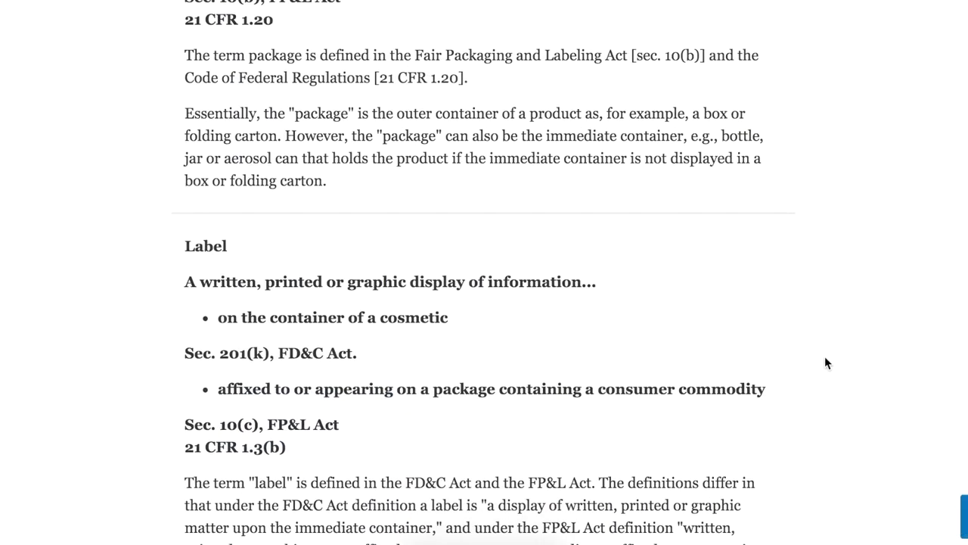
Step: Scroll down the FDA cosmetic labeling page to the label placement tables
{"action": "scroll", "scroll_direction": "down", "scroll_amount": 3}
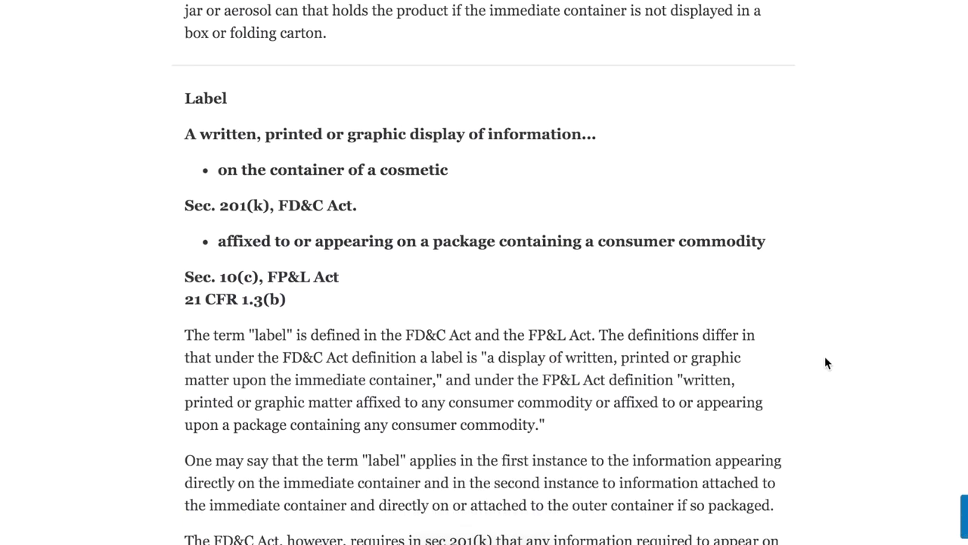
{"action": "scroll", "scroll_direction": "down", "scroll_amount": 3}
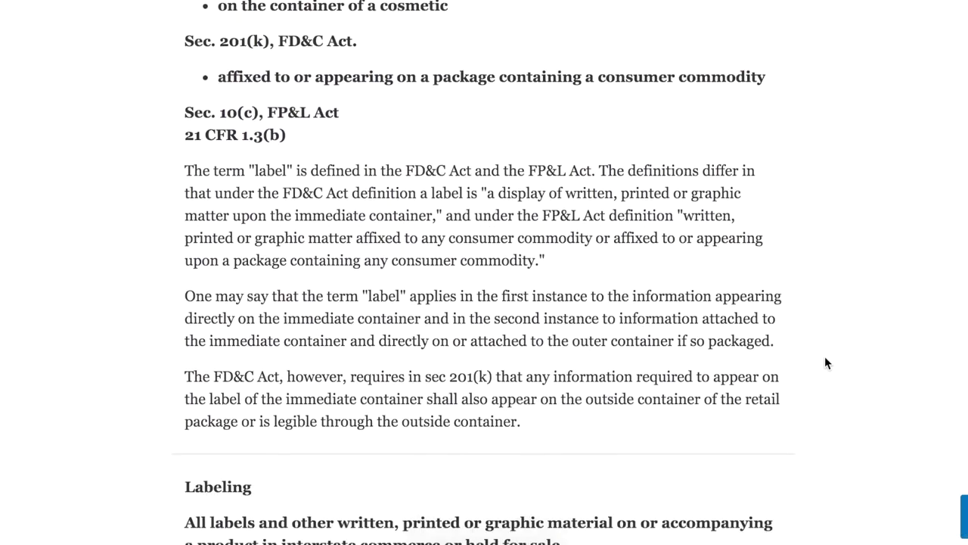
{"action": "scroll", "scroll_direction": "down", "scroll_amount": 3}
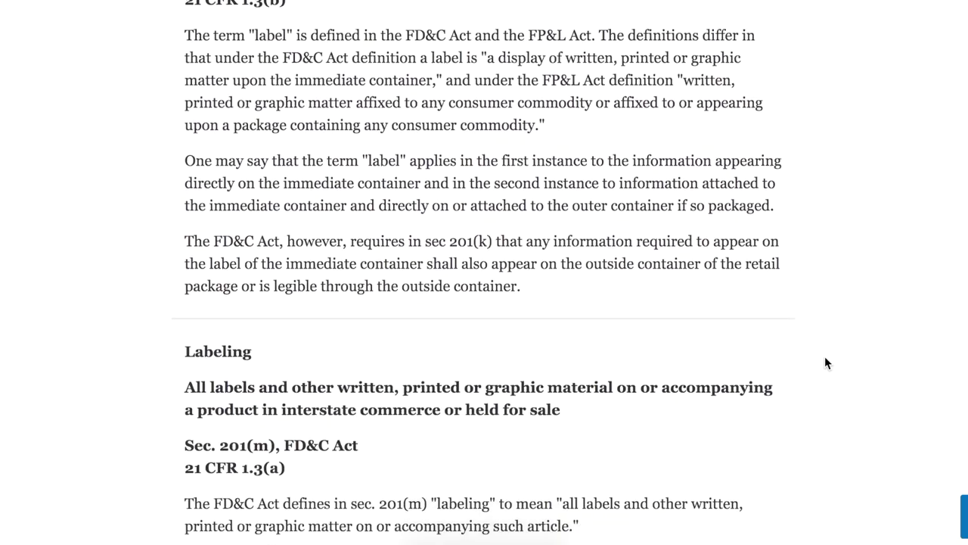
{"action": "scroll", "scroll_direction": "down", "scroll_amount": 3}
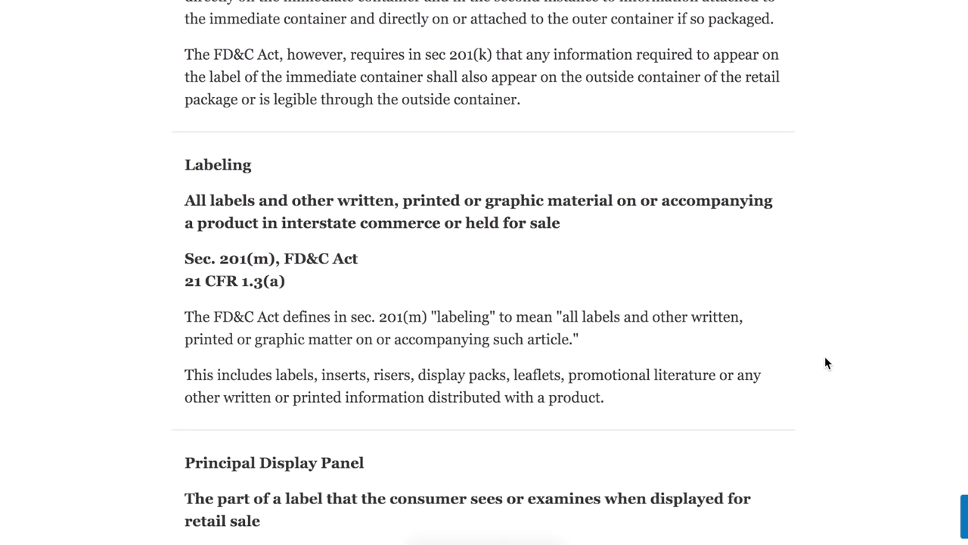
{"action": "scroll", "scroll_direction": "down", "scroll_amount": 3}
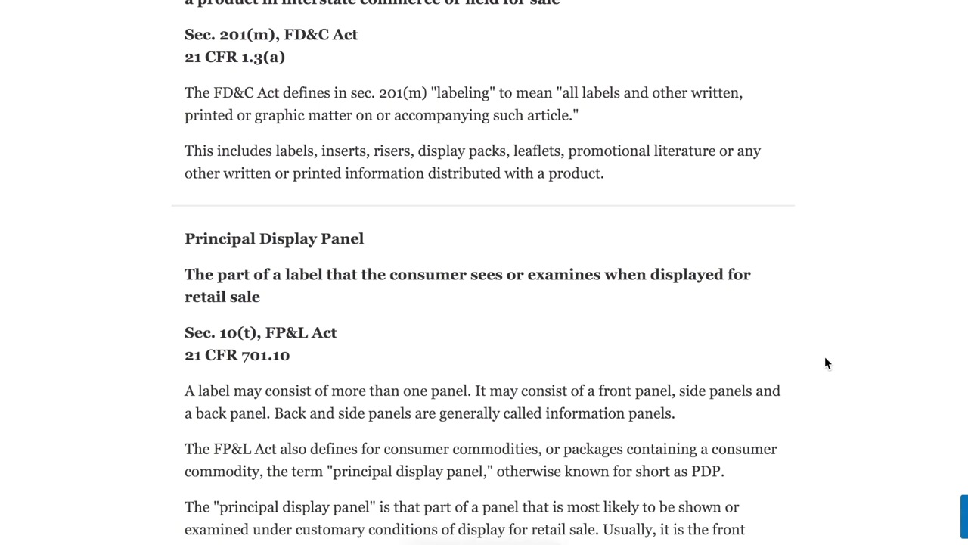
{"action": "scroll", "scroll_direction": "down", "scroll_amount": 3}
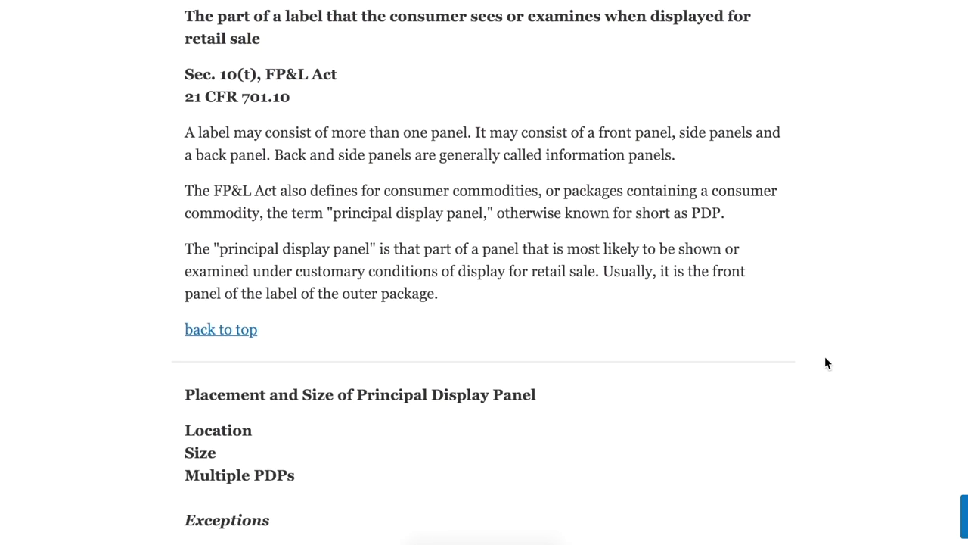
{"action": "scroll", "scroll_direction": "down", "scroll_amount": 3}
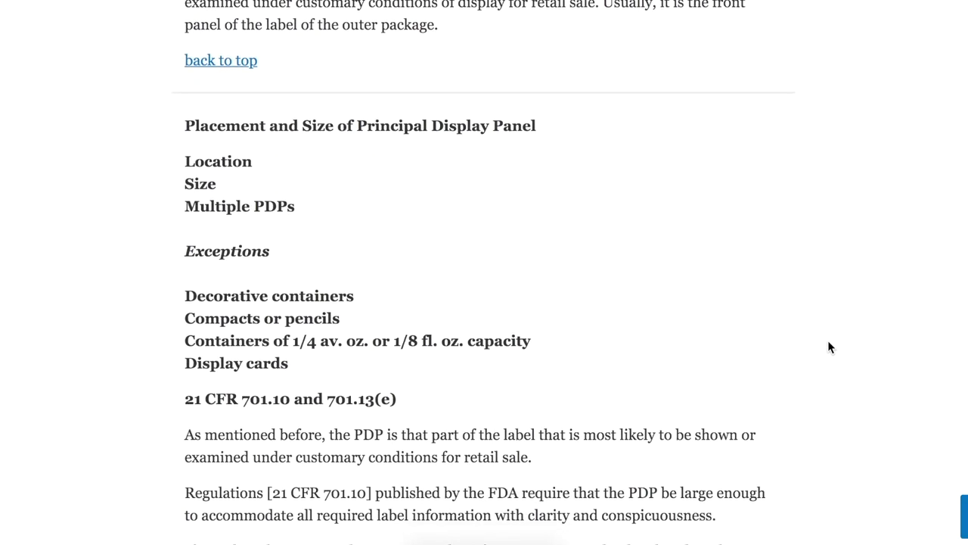
{"action": "scroll", "scroll_direction": "down", "scroll_amount": 3}
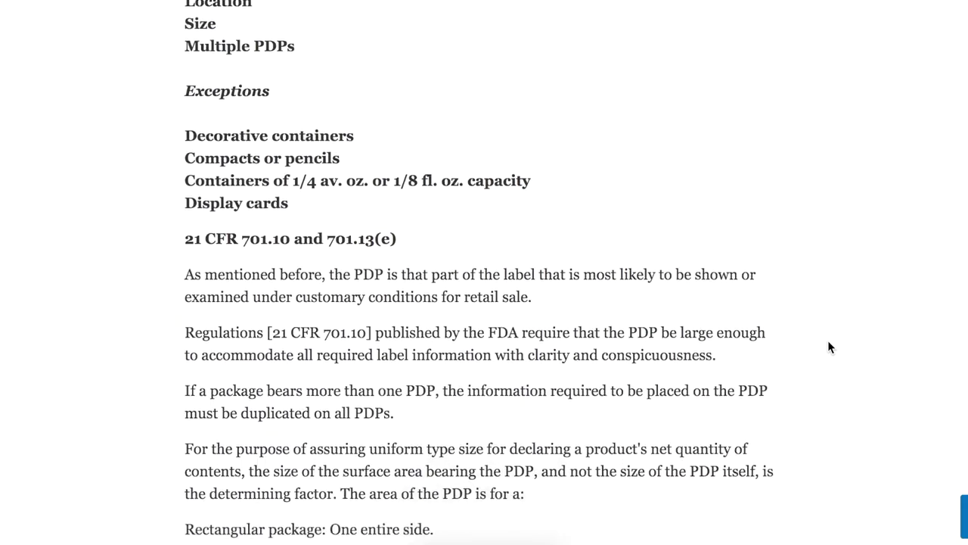
{"action": "scroll", "scroll_direction": "down", "scroll_amount": 3}
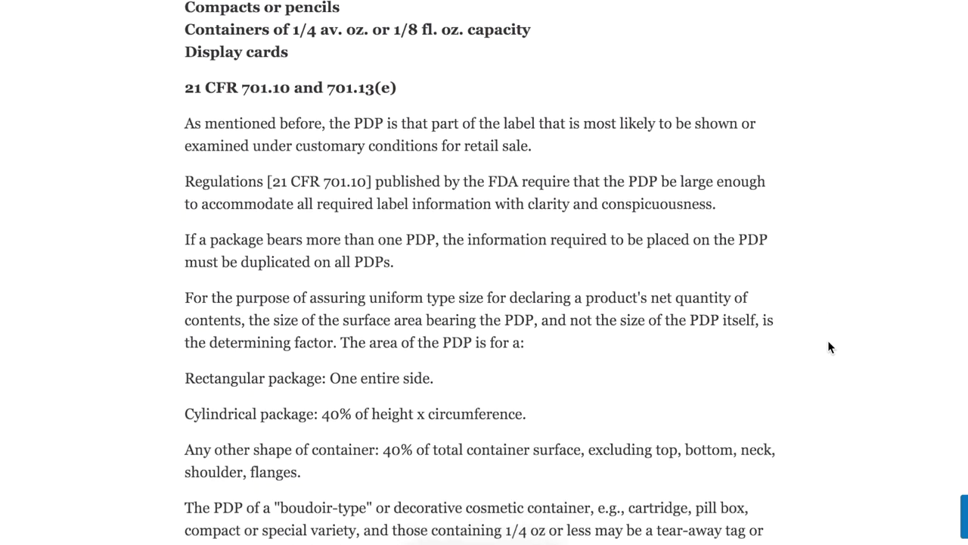
{"action": "scroll", "scroll_direction": "down", "scroll_amount": 3}
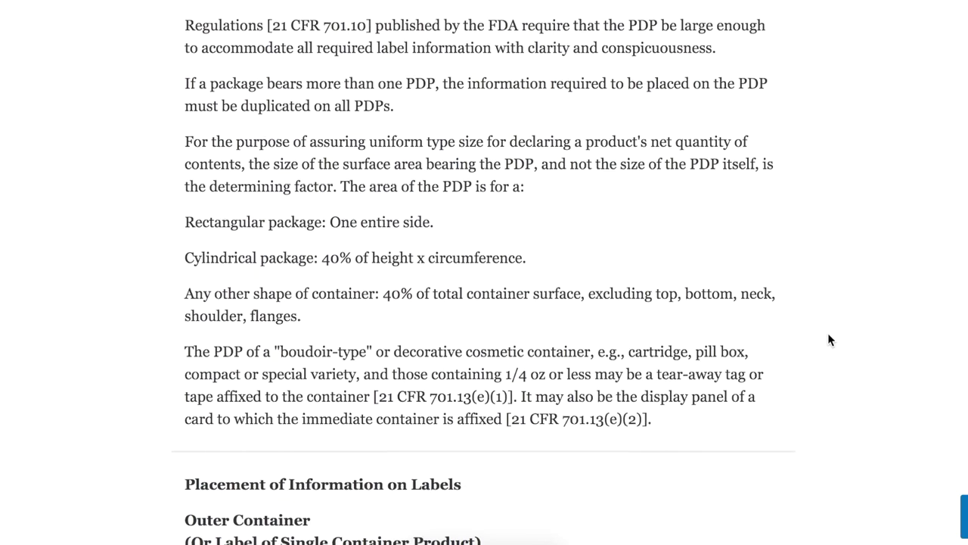
{"action": "scroll", "scroll_direction": "down", "scroll_amount": 3}
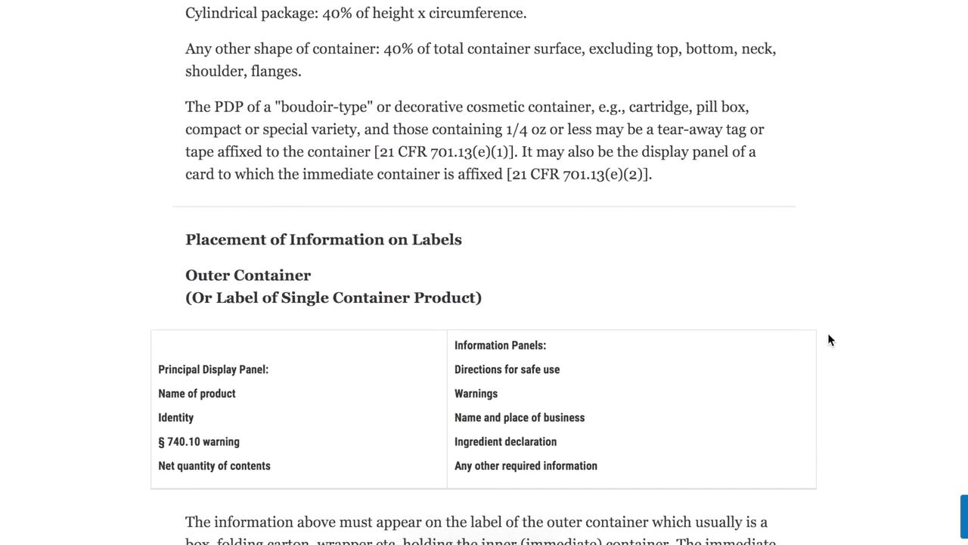
{"action": "scroll", "scroll_direction": "down", "scroll_amount": 3}
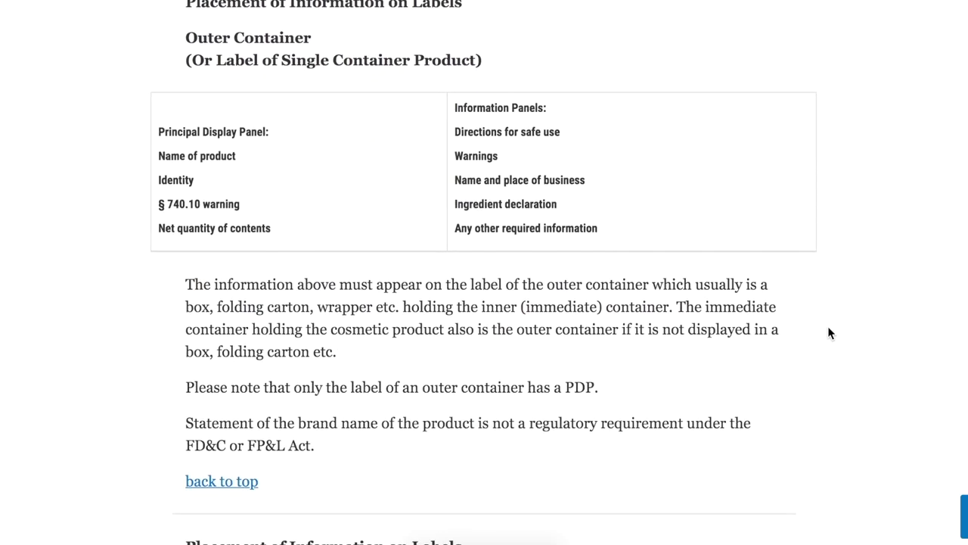
{"action": "scroll", "scroll_direction": "down", "scroll_amount": 3}
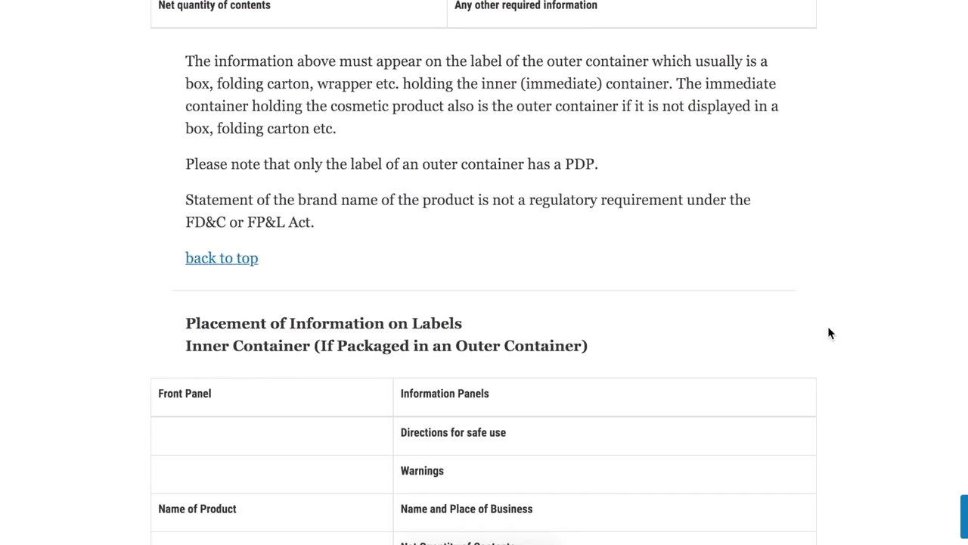
{"action": "scroll", "scroll_direction": "down", "scroll_amount": 3}
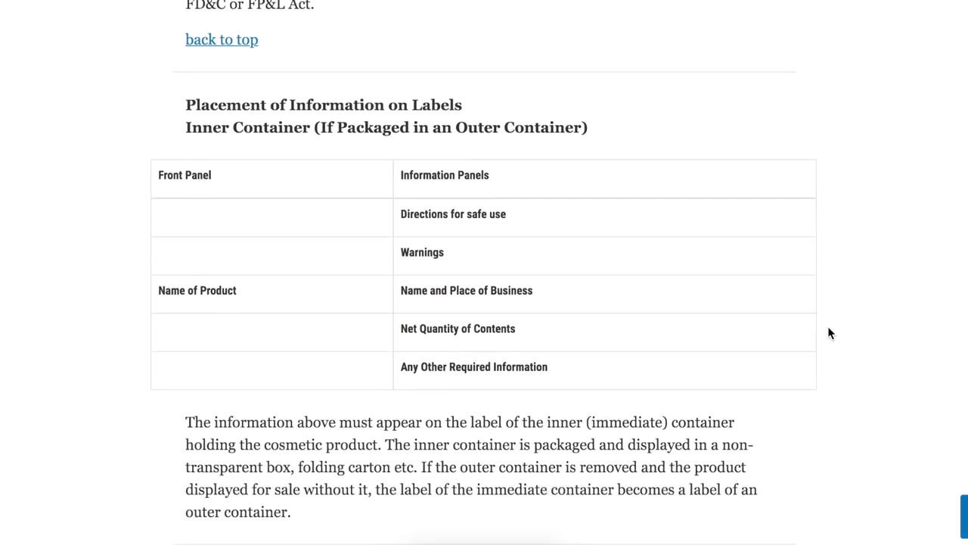
{"action": "scroll", "scroll_direction": "down", "scroll_amount": 3}
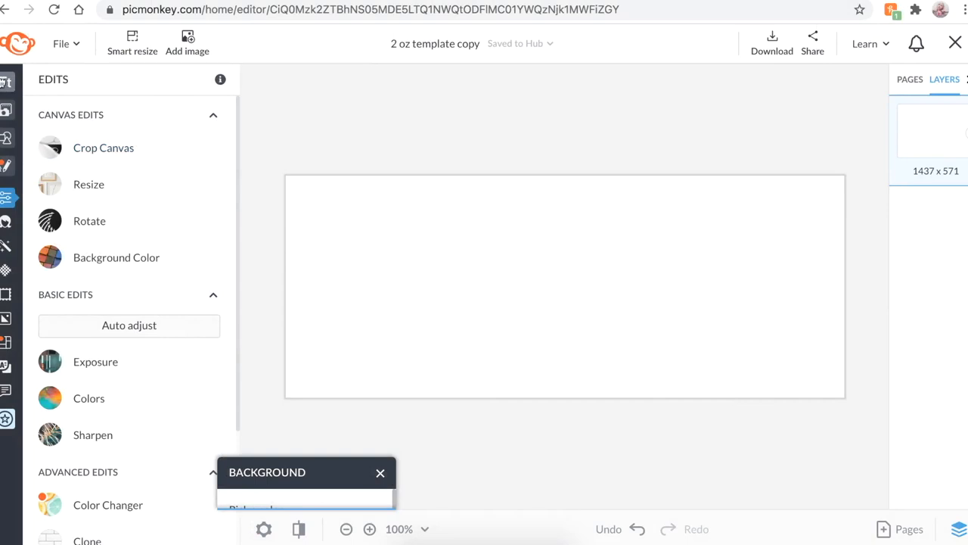
Step: Add a TARALEE text line at the top and bring up the canvas grid settings
{"action": "left_click", "coordinate": [8, 81]}
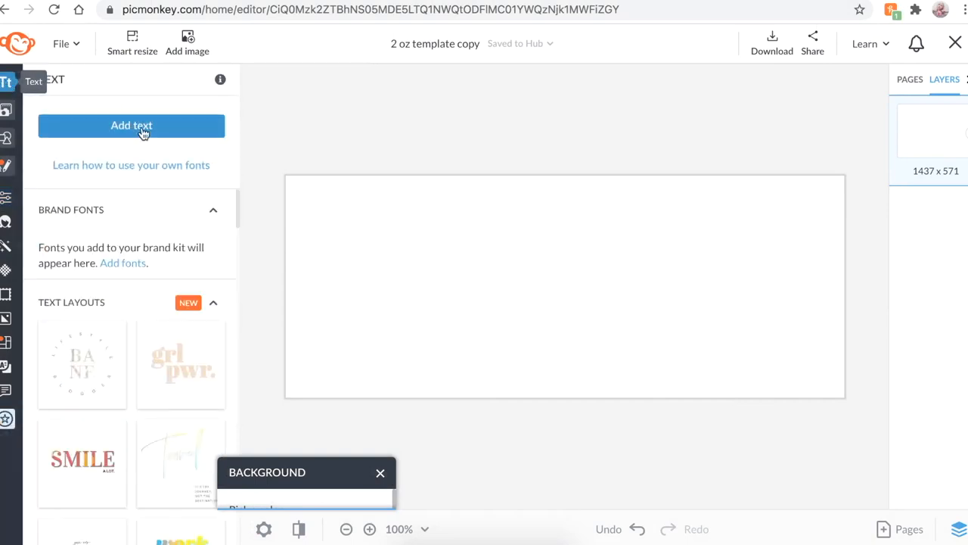
{"action": "left_click", "coordinate": [132, 125]}
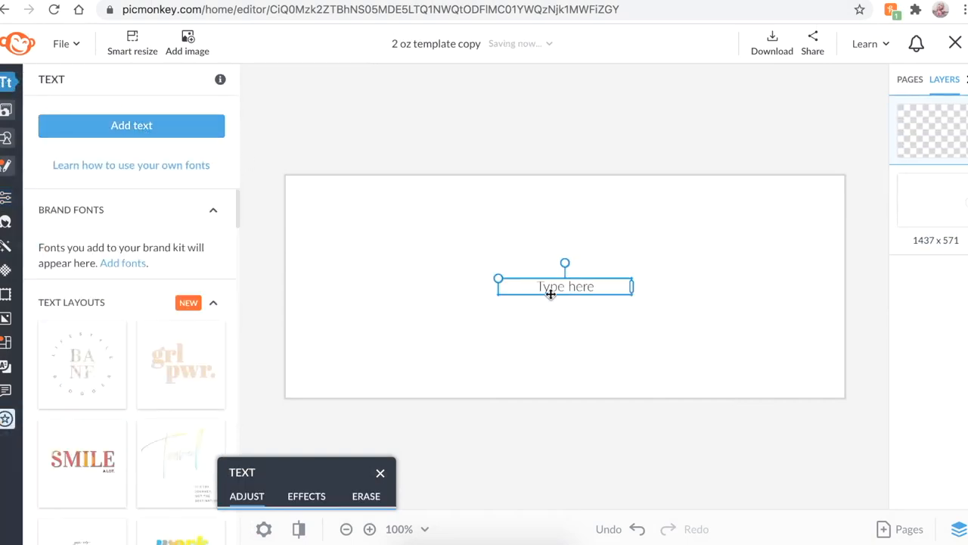
{"action": "left_click", "coordinate": [565, 287]}
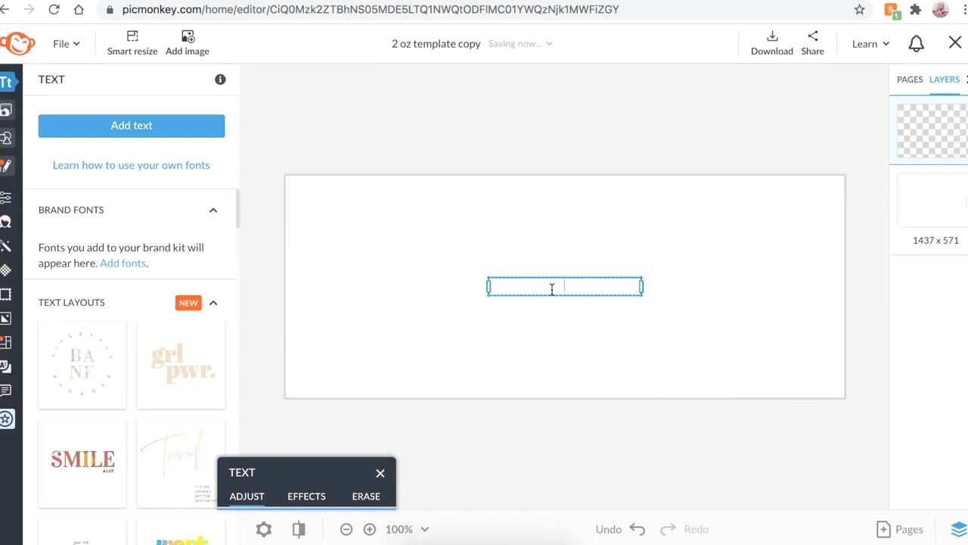
{"action": "type", "text": "TARALEE"}
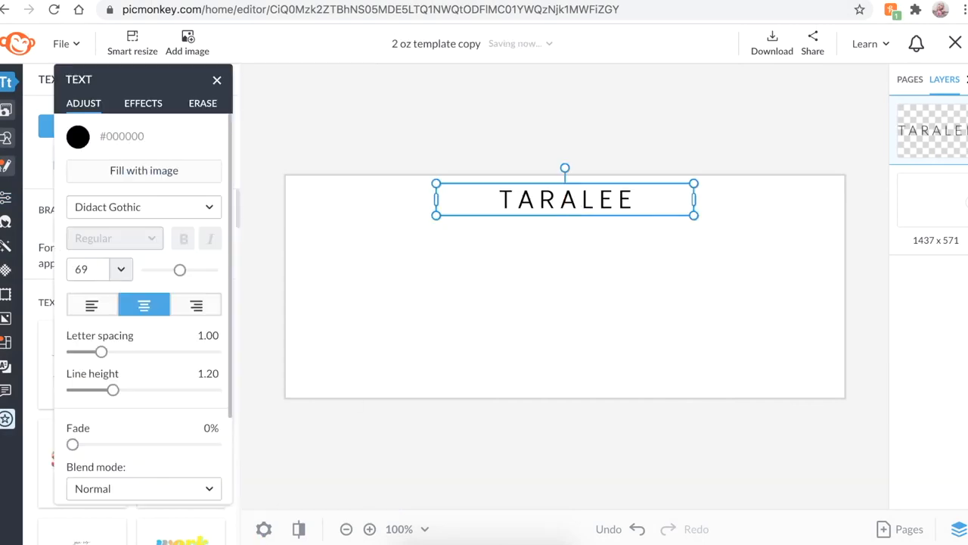
{"action": "mouse_move", "coordinate": [263, 530]}
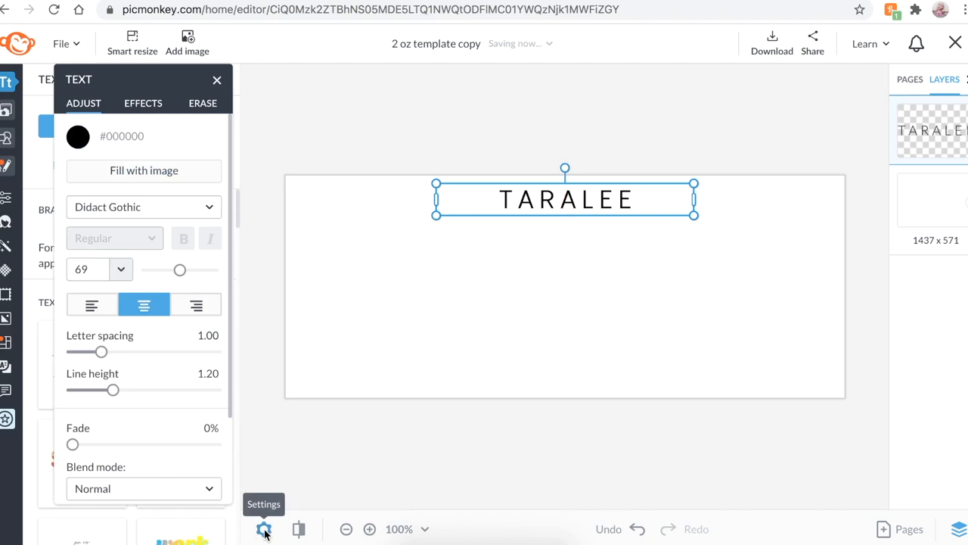
{"action": "left_click", "coordinate": [263, 531]}
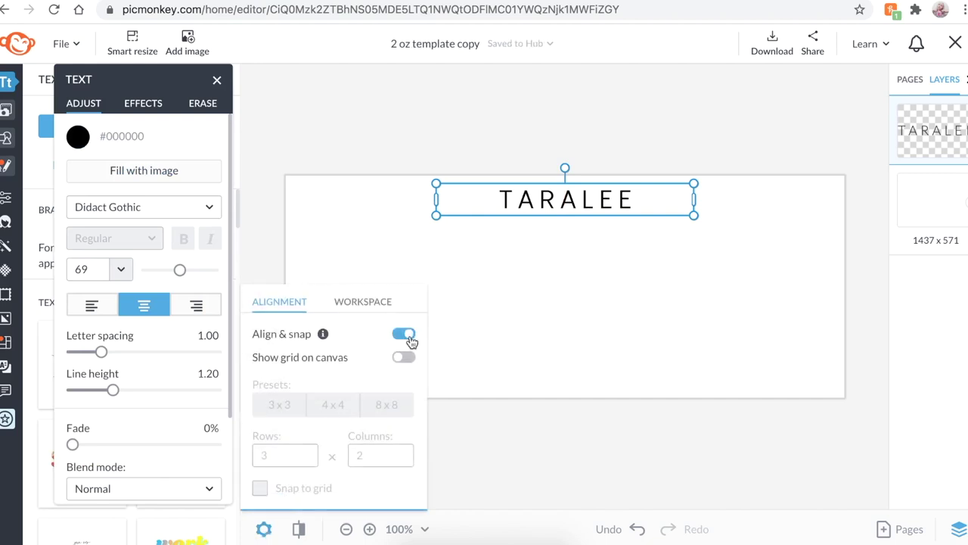
{"action": "mouse_move", "coordinate": [436, 343]}
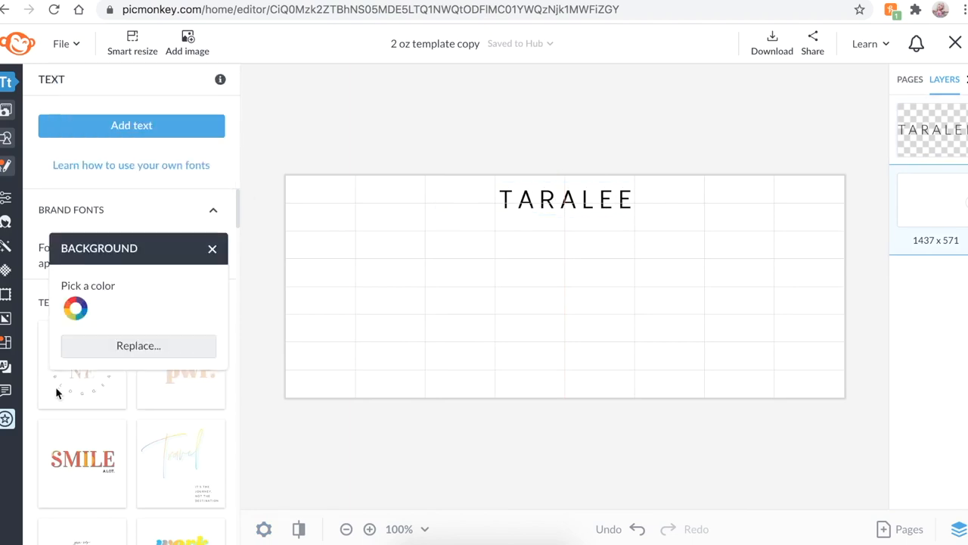
Step: Add a 'facial toner' line and a 'net wt 2 fl oz / 60 ml' line in a new font
{"action": "left_click", "coordinate": [131, 125]}
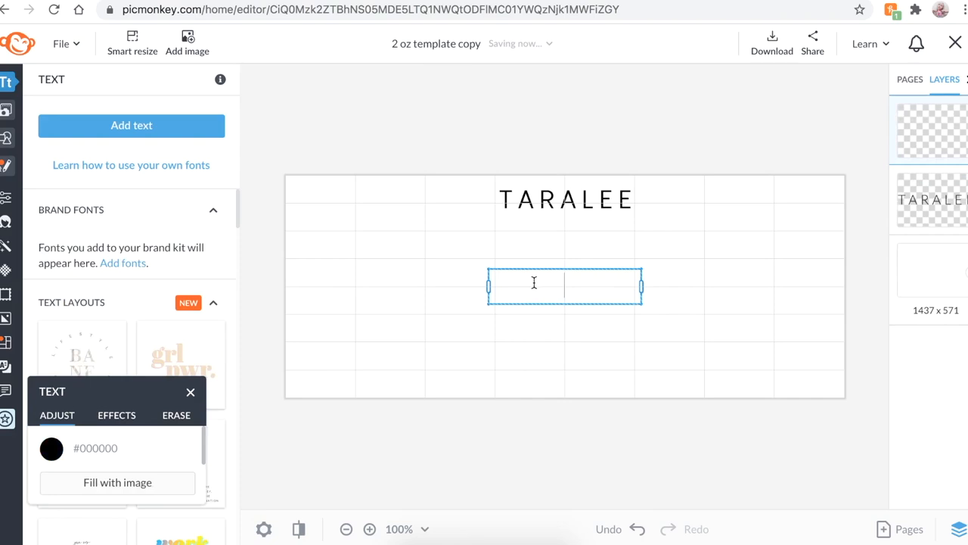
{"action": "type", "text": "facial toner"}
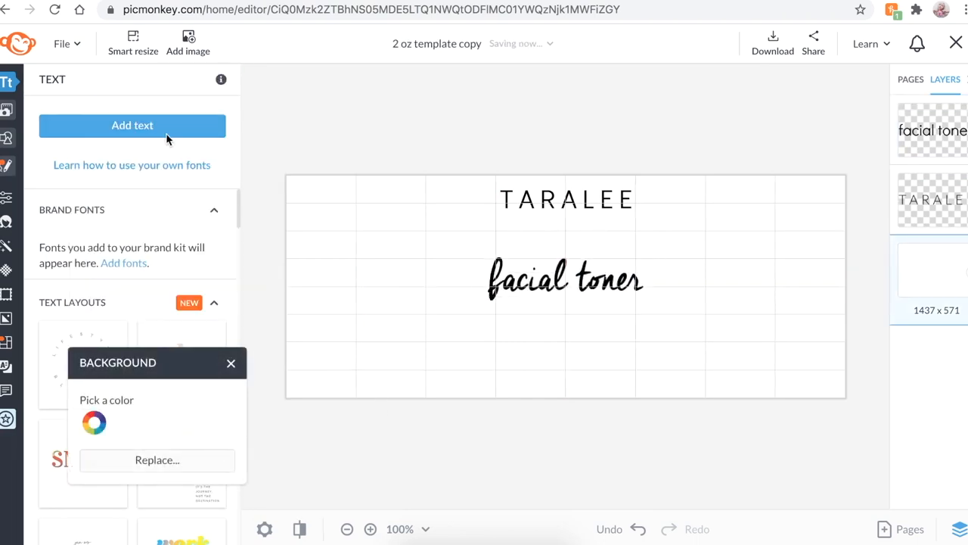
{"action": "left_click", "coordinate": [131, 125]}
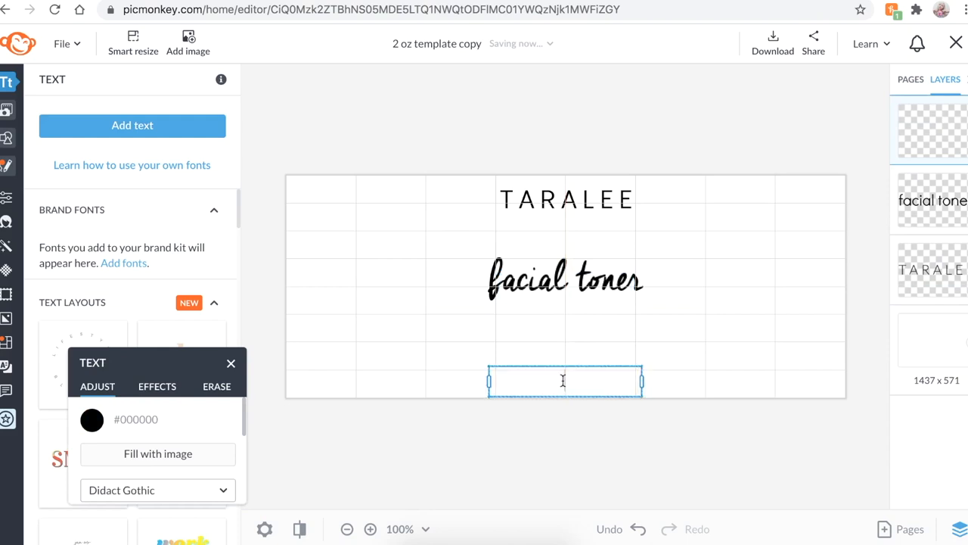
{"action": "type", "text": "net wt"}
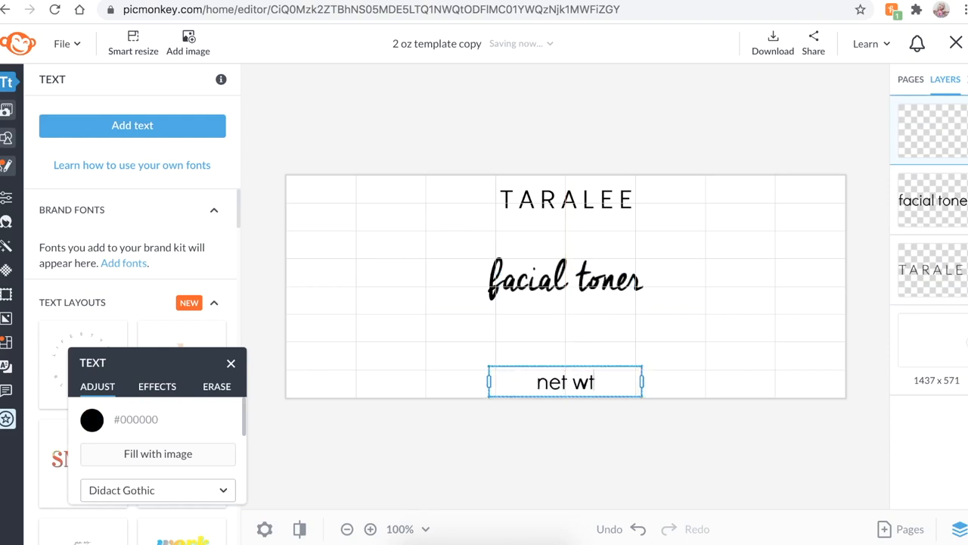
{"action": "type", "text": "2 fl oz / 60 ml"}
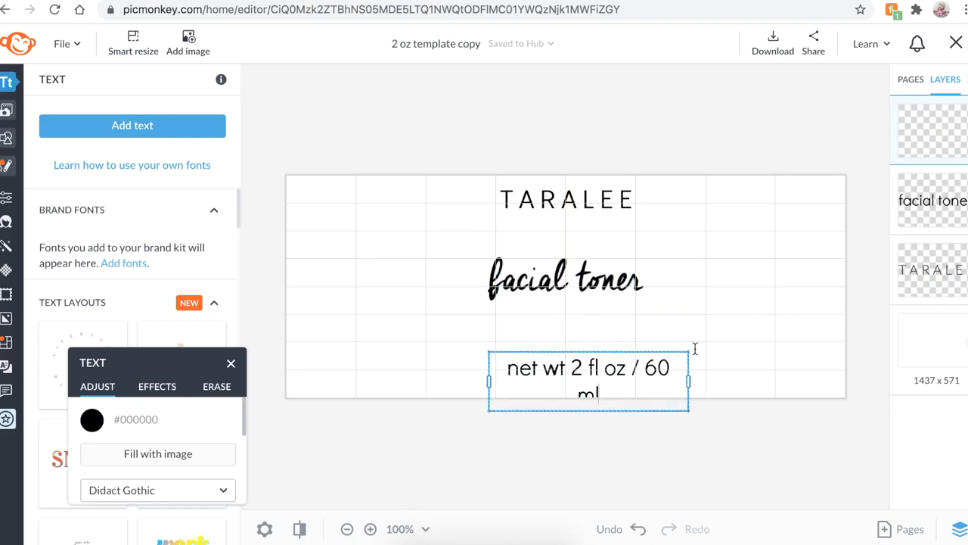
{"action": "left_click", "coordinate": [156, 490]}
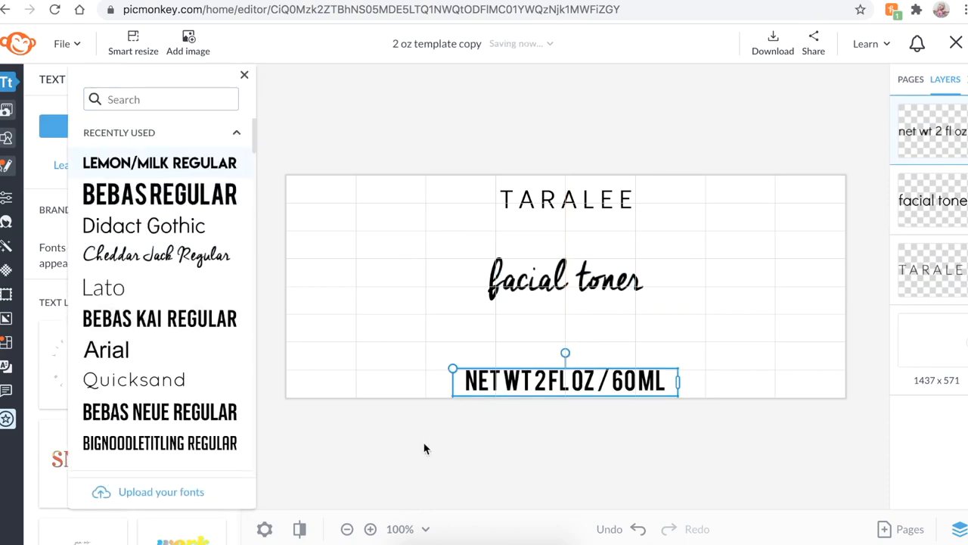
{"action": "left_click", "coordinate": [244, 74]}
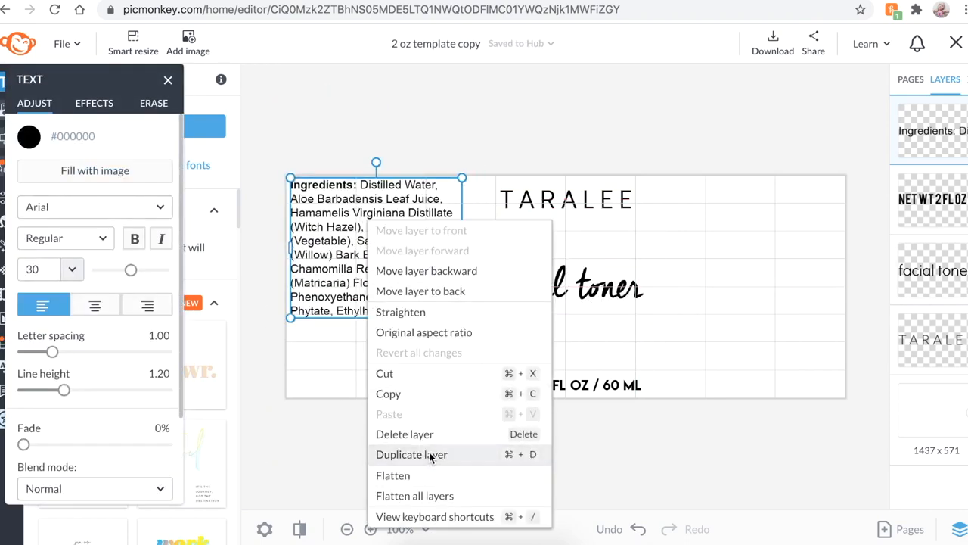
Step: Duplicate the ingredients block and retitle the copy 'Directions:'
{"action": "left_click", "coordinate": [411, 455]}
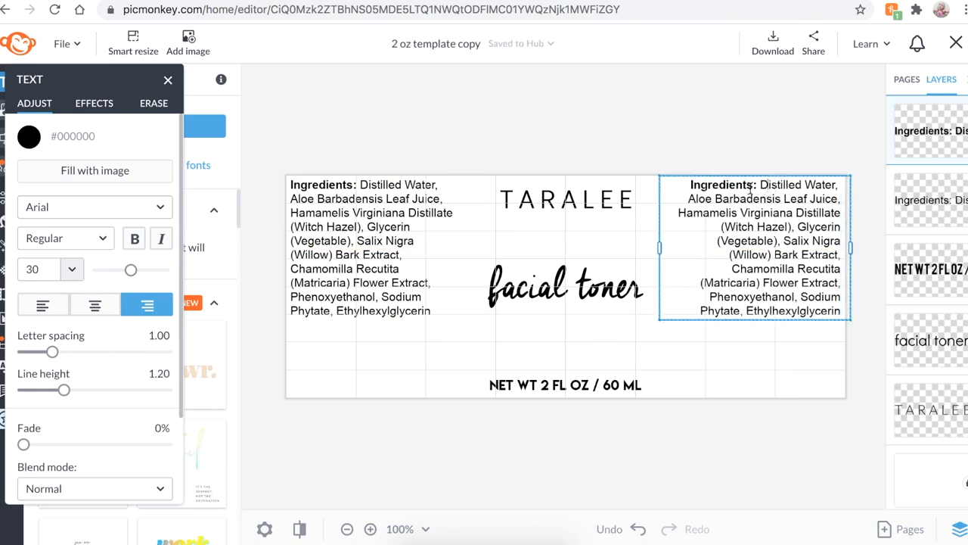
{"action": "left_click", "coordinate": [133, 238]}
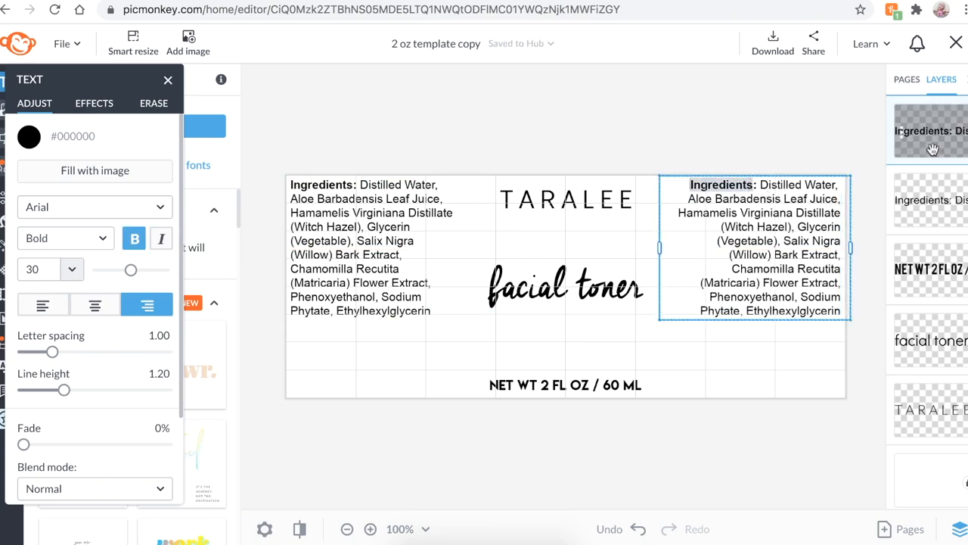
{"action": "type", "text": "Directions: Pour directly onto"}
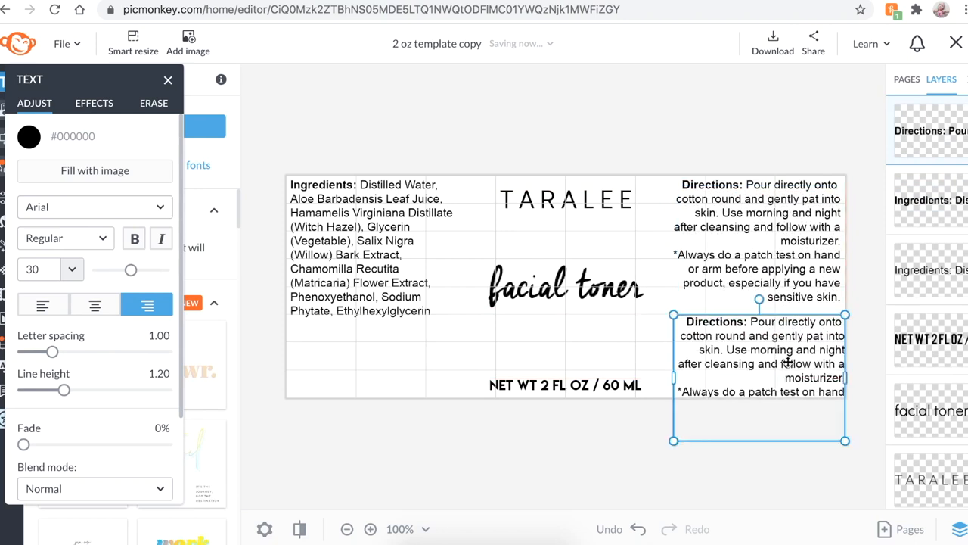
Step: Rewrite the second directions copy as 'Warning: External use only. Keep away from children.'
{"action": "left_click", "coordinate": [134, 238]}
{"action": "type", "text": "Warning: e"}
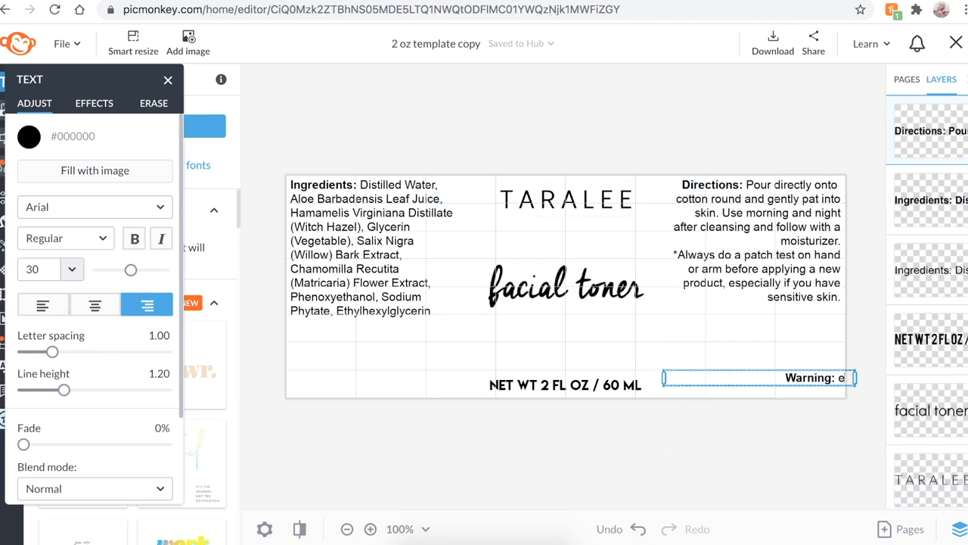
{"action": "type", "text": "xternal use only"}
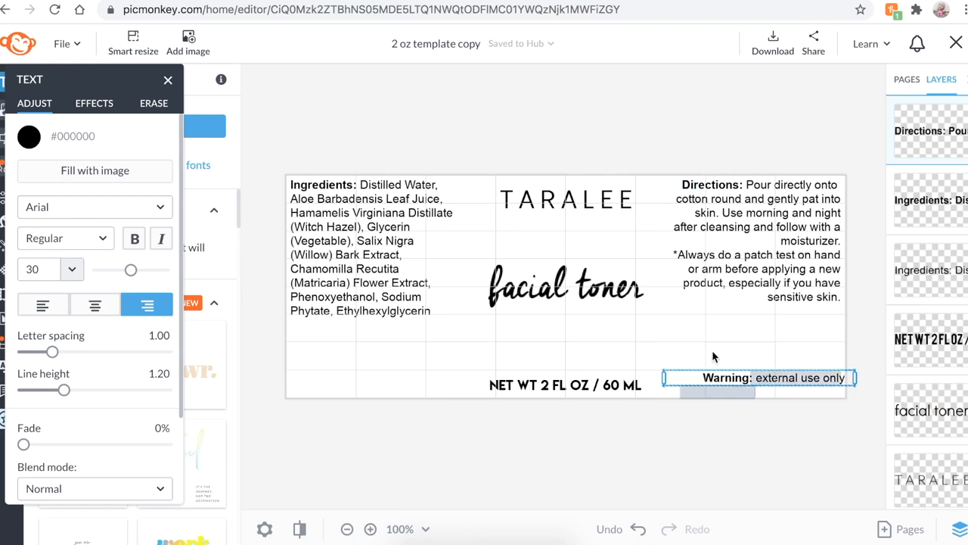
{"action": "left_click", "coordinate": [759, 377]}
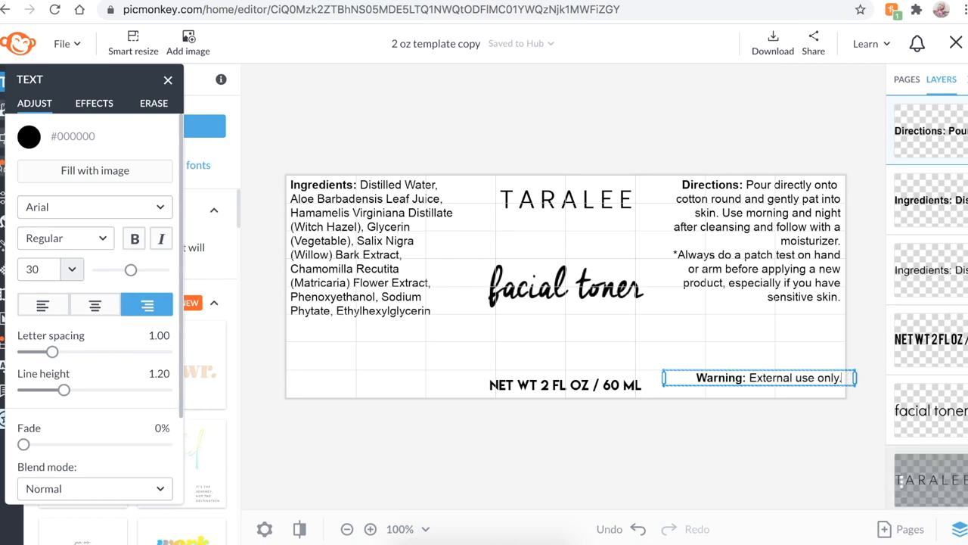
{"action": "type", "text": "Keep away fro"}
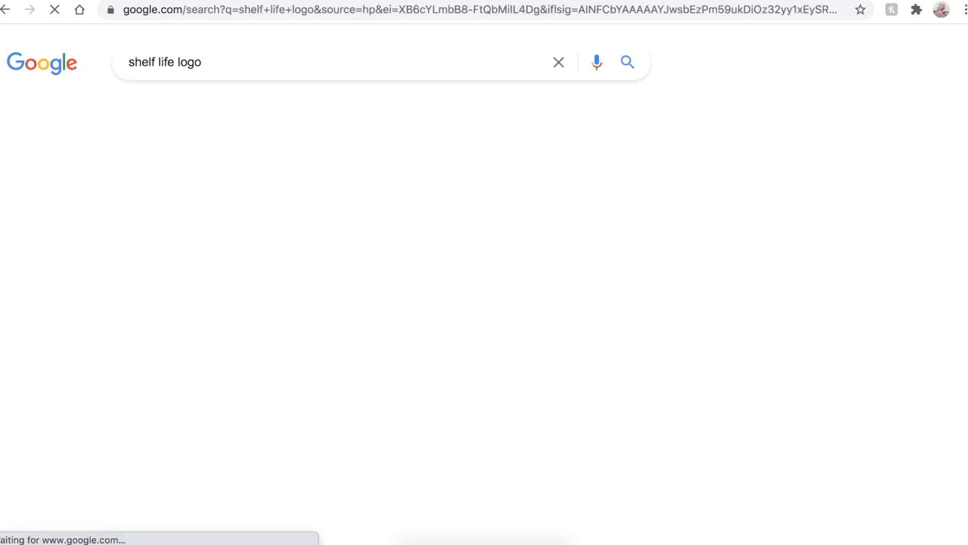
Step: Bring up the Add image source menu in the PicMonkey editor
{"action": "left_click", "coordinate": [199, 99]}
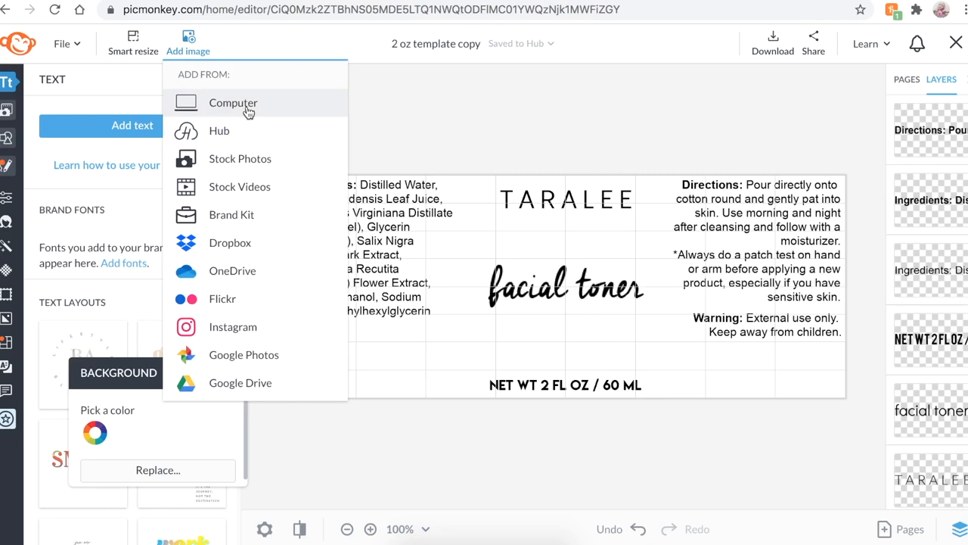
Step: Upload the 24M jar icon from the computer and erase its 24M lettering
{"action": "left_click", "coordinate": [233, 102]}
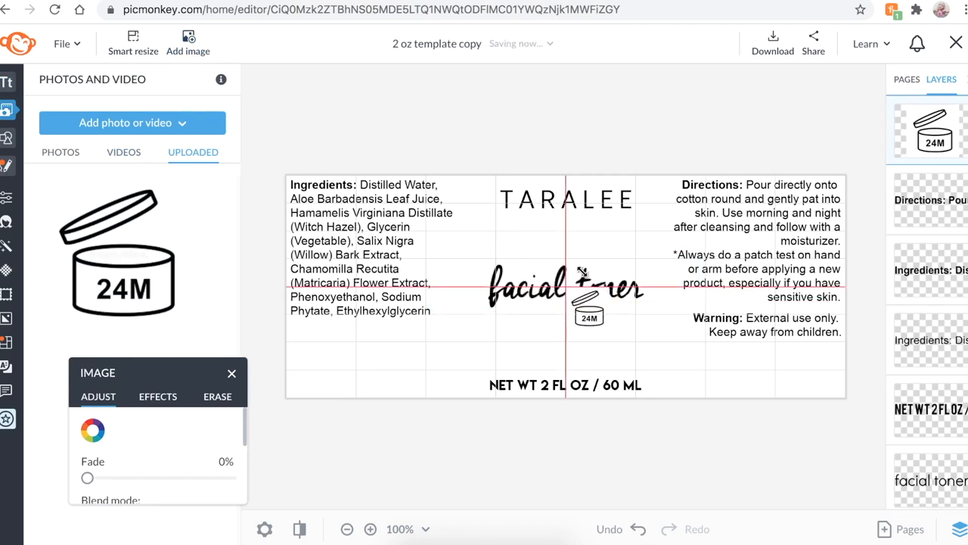
{"action": "mouse_move", "coordinate": [586, 276]}
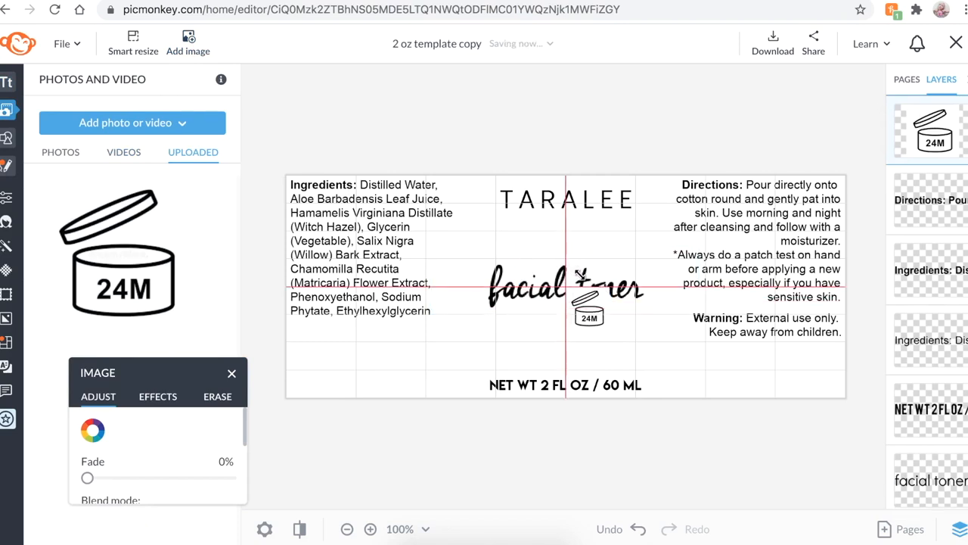
{"action": "left_click", "coordinate": [370, 530]}
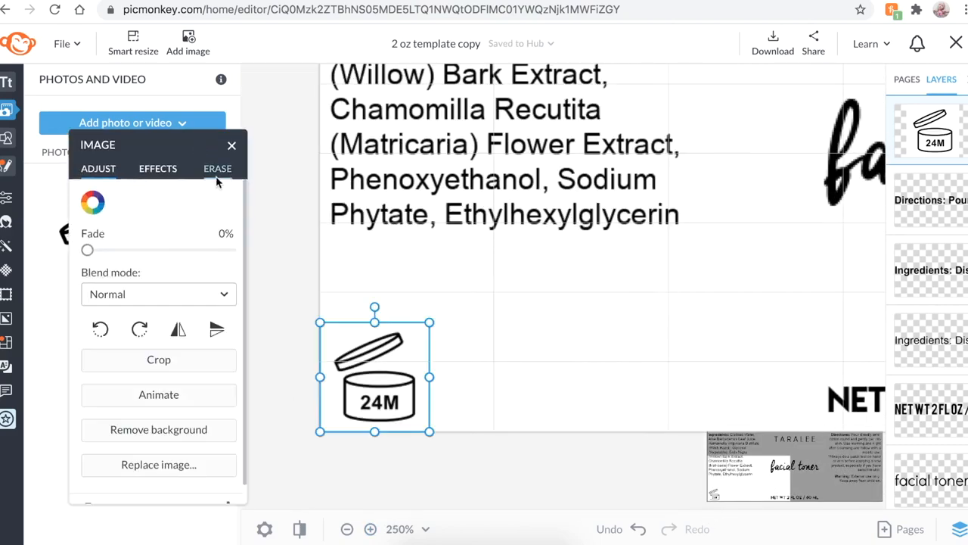
{"action": "left_click", "coordinate": [217, 168]}
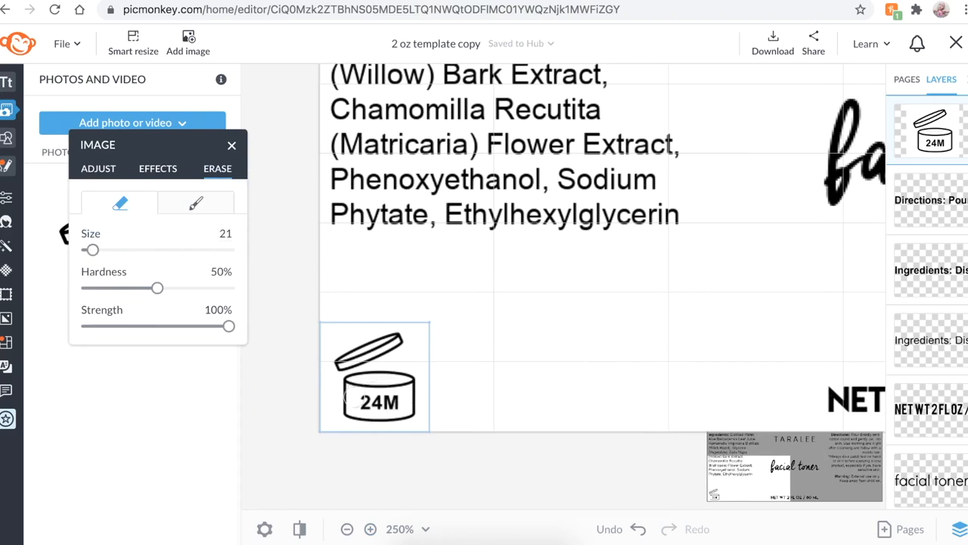
{"action": "left_click_drag", "start_coordinate": [359, 401], "coordinate": [378, 401]}
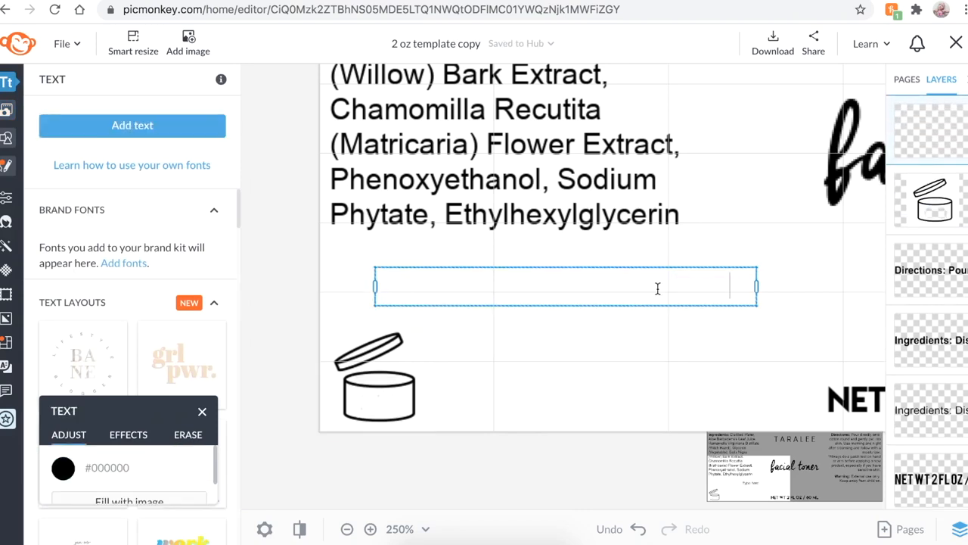
Step: Add 12M inside the jar icon and turn off automatic align and snap
{"action": "type", "text": "12M"}
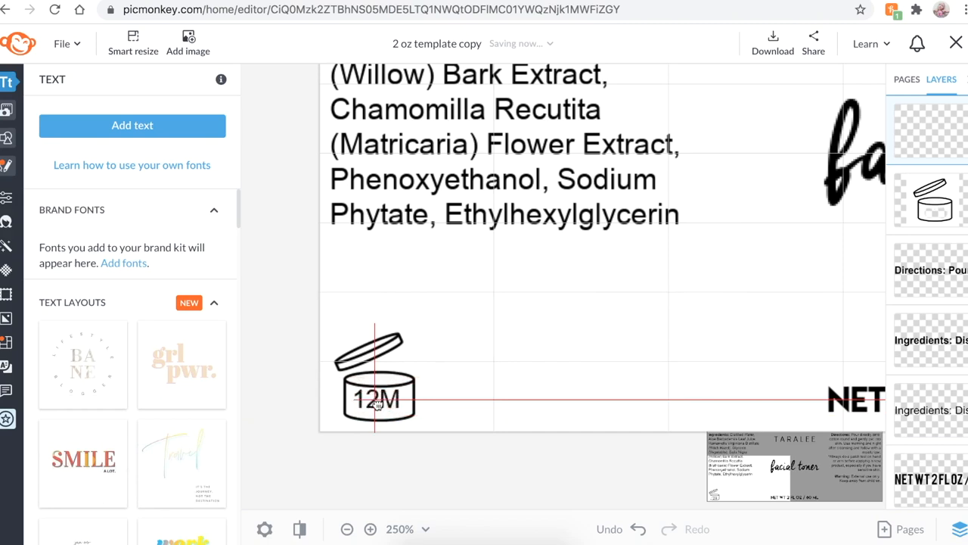
{"action": "left_click", "coordinate": [374, 402]}
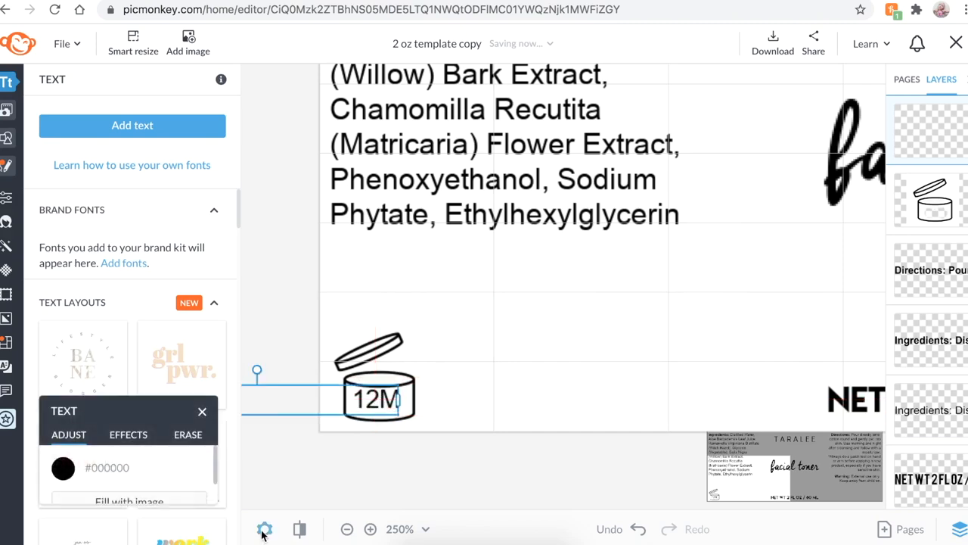
{"action": "left_click", "coordinate": [264, 528]}
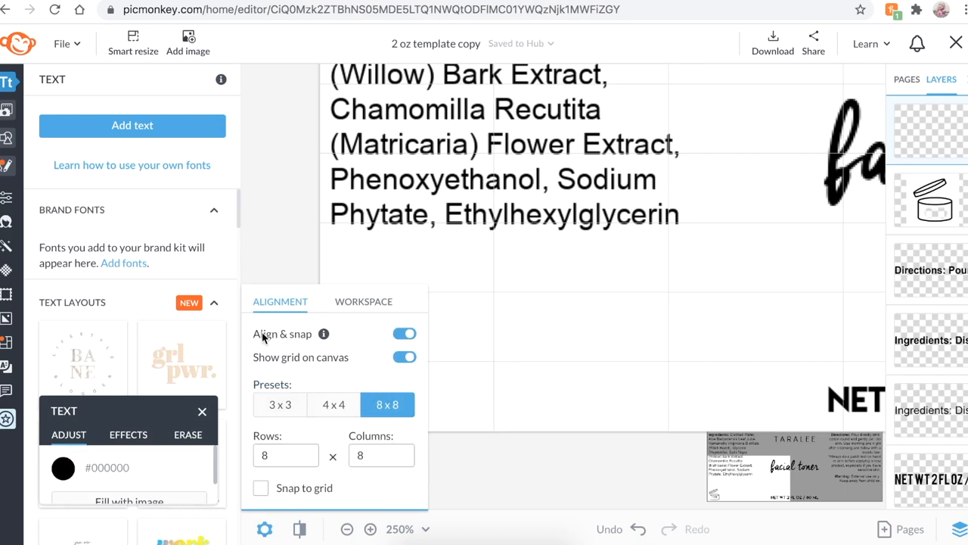
{"action": "left_click", "coordinate": [403, 333]}
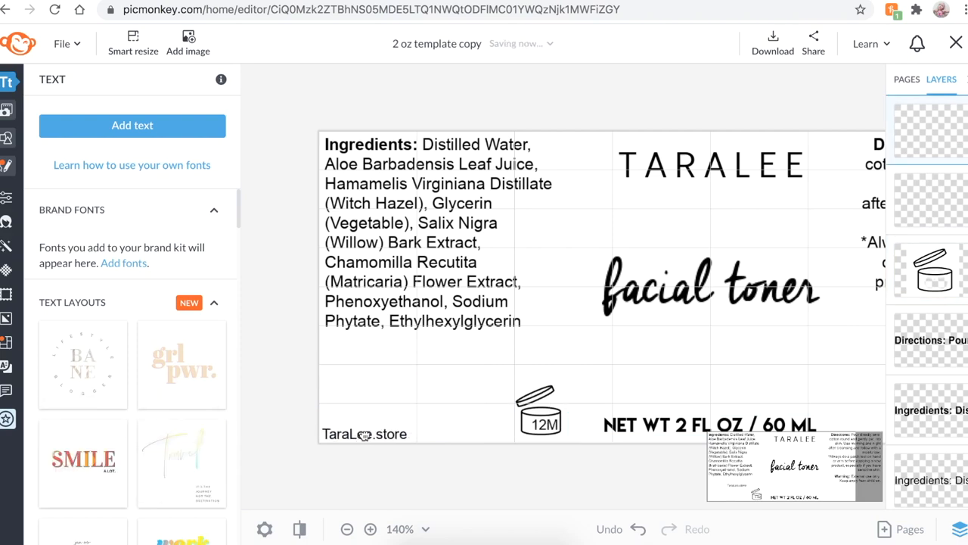
Step: Duplicate the TaraLee.store line and edit the copy into 'TaraLee LLC'
{"action": "left_click", "coordinate": [365, 434]}
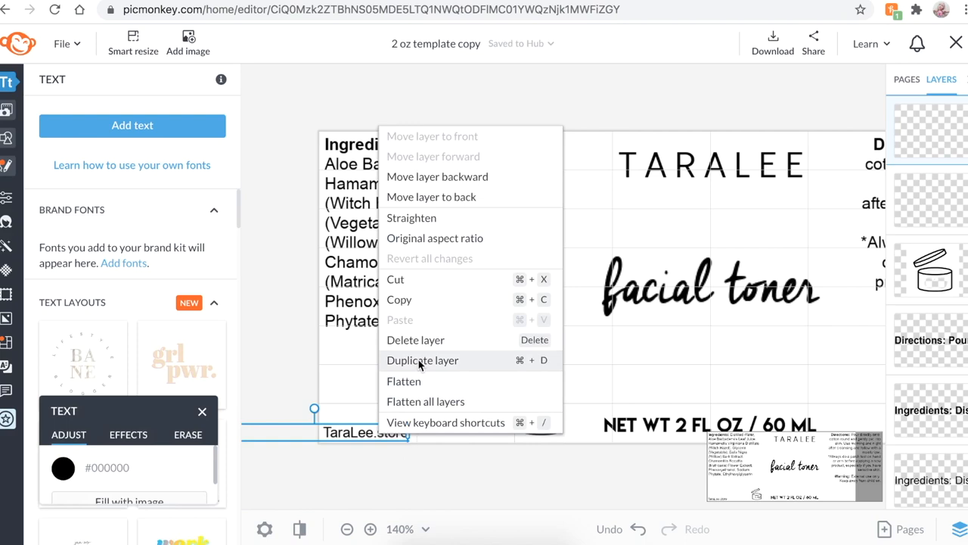
{"action": "left_click", "coordinate": [422, 360]}
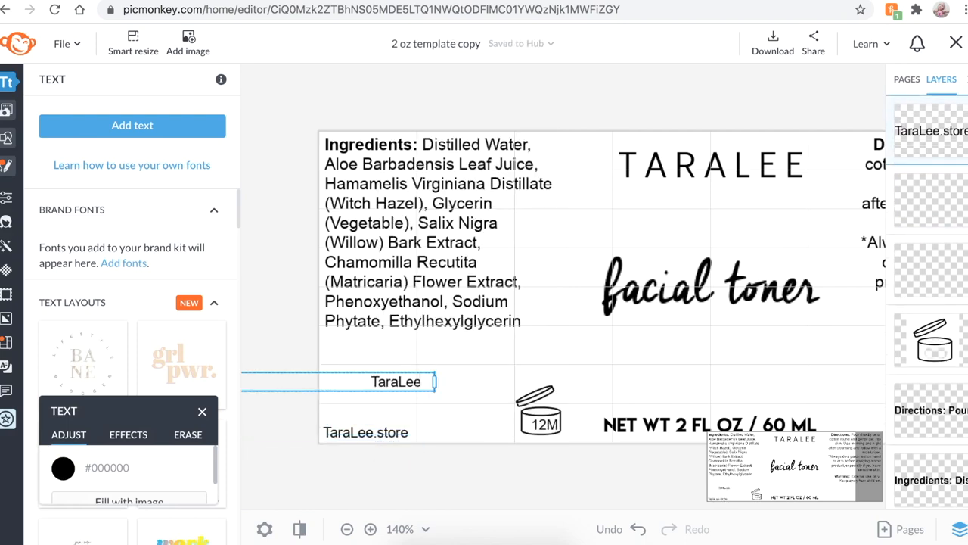
{"action": "type", "text": "LLC"}
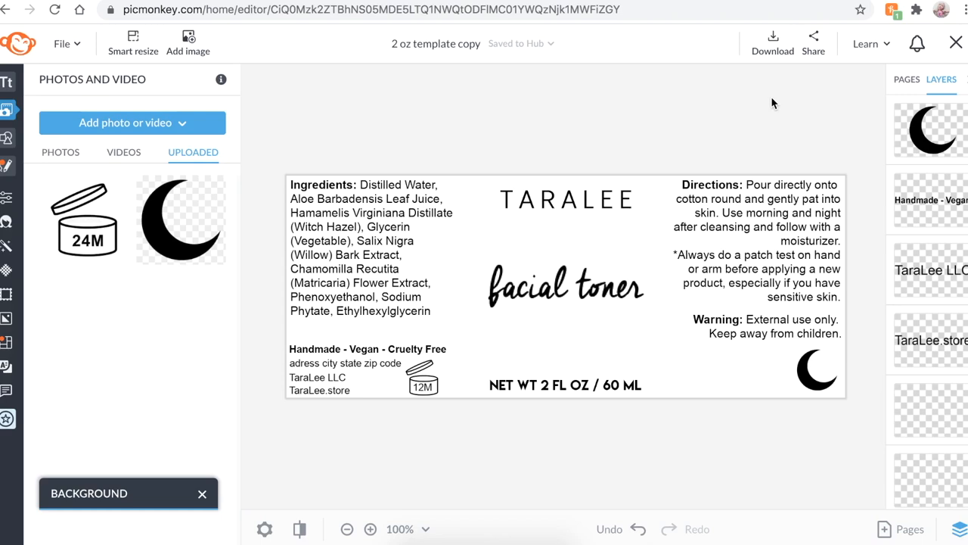
Step: Download the finished label as an image
{"action": "left_click", "coordinate": [951, 43]}
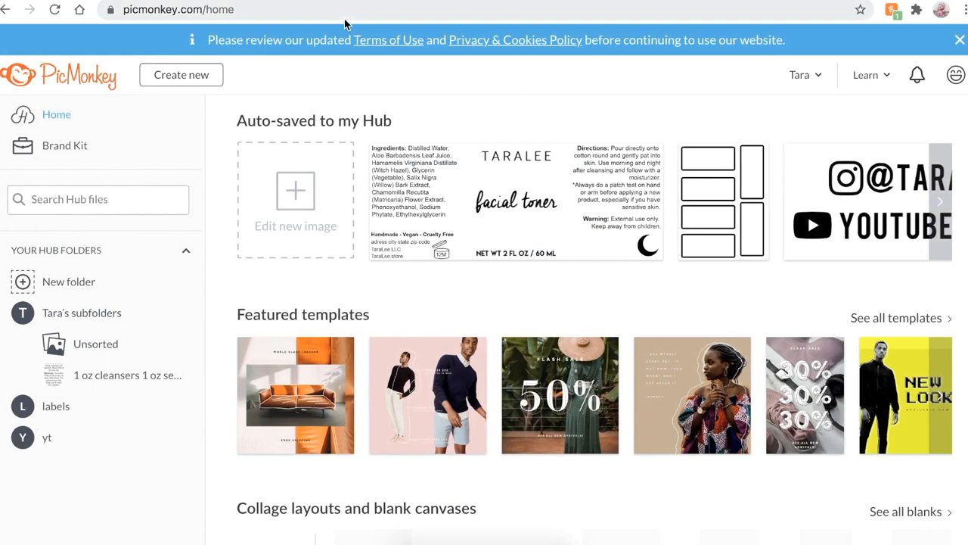
{"action": "mouse_move", "coordinate": [607, 90]}
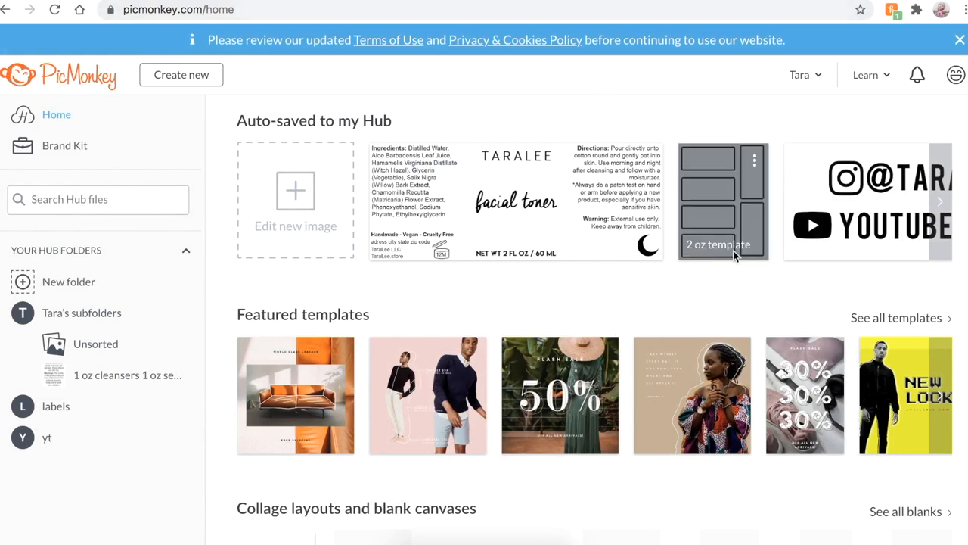
{"action": "mouse_move", "coordinate": [745, 256]}
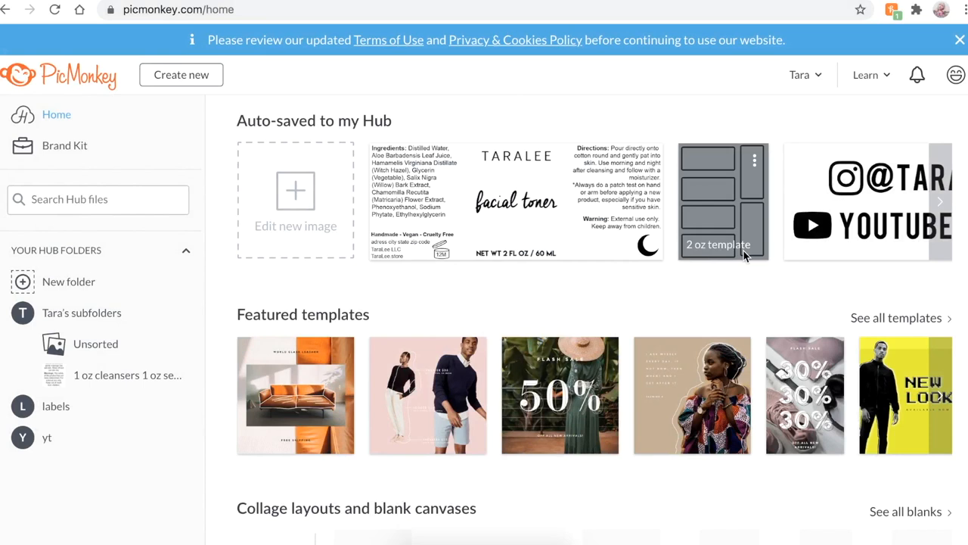
{"action": "mouse_move", "coordinate": [374, 129]}
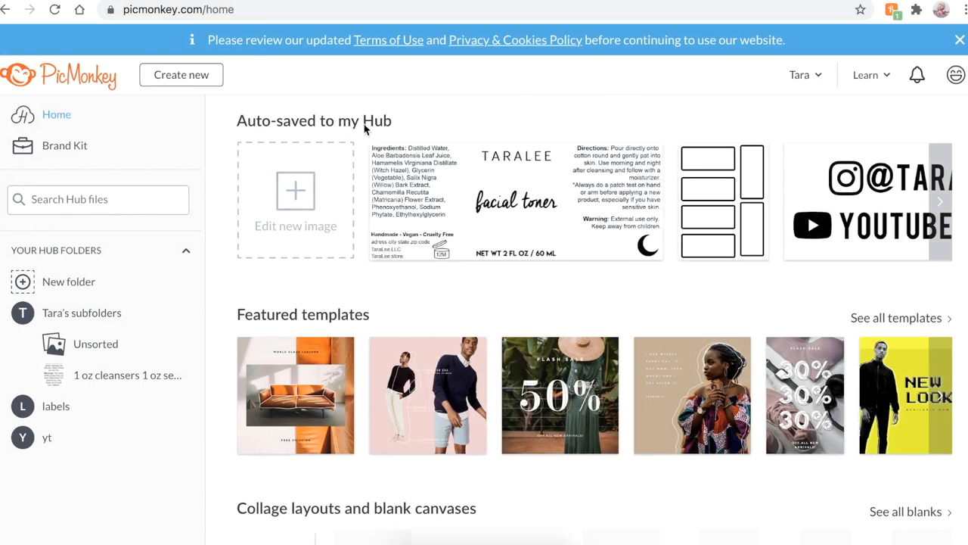
{"action": "mouse_move", "coordinate": [294, 92]}
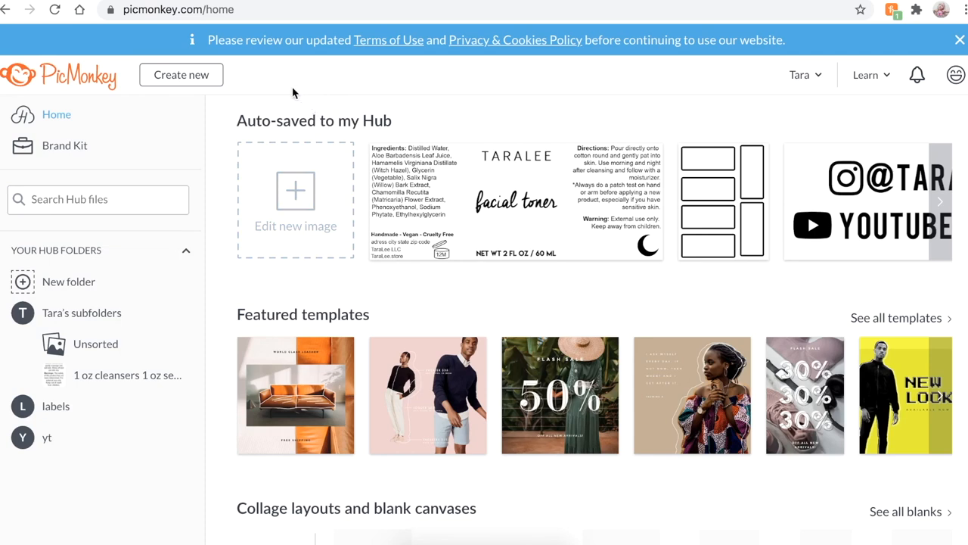
{"action": "mouse_move", "coordinate": [240, 79]}
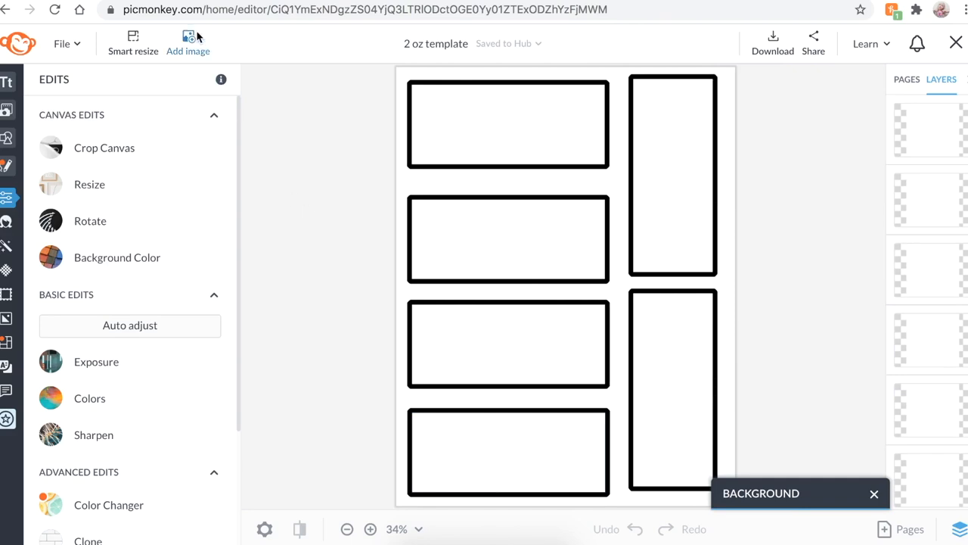
Step: Upload the finished facial toner label image and place it into the top-left slot
{"action": "left_click", "coordinate": [187, 39]}
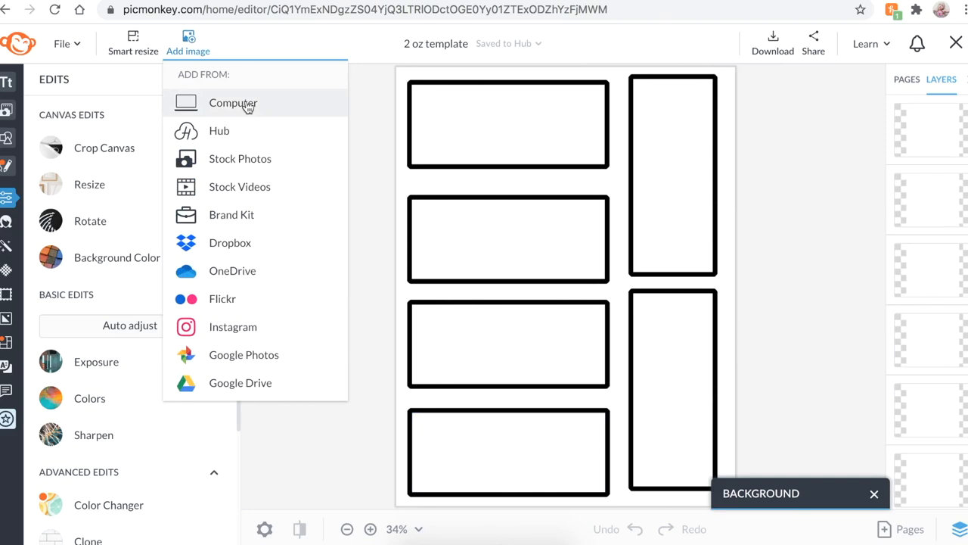
{"action": "left_click", "coordinate": [233, 103]}
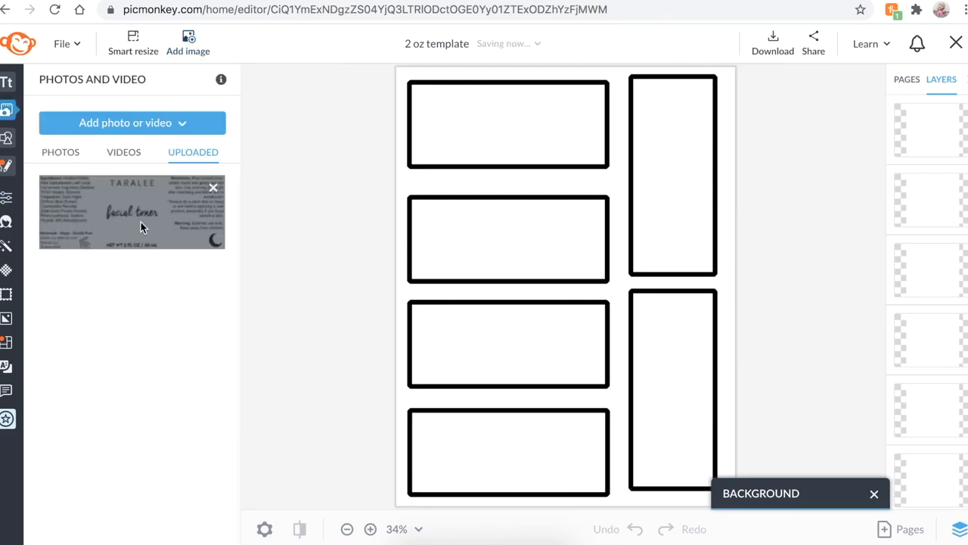
{"action": "left_click_drag", "start_coordinate": [133, 212], "coordinate": [506, 125]}
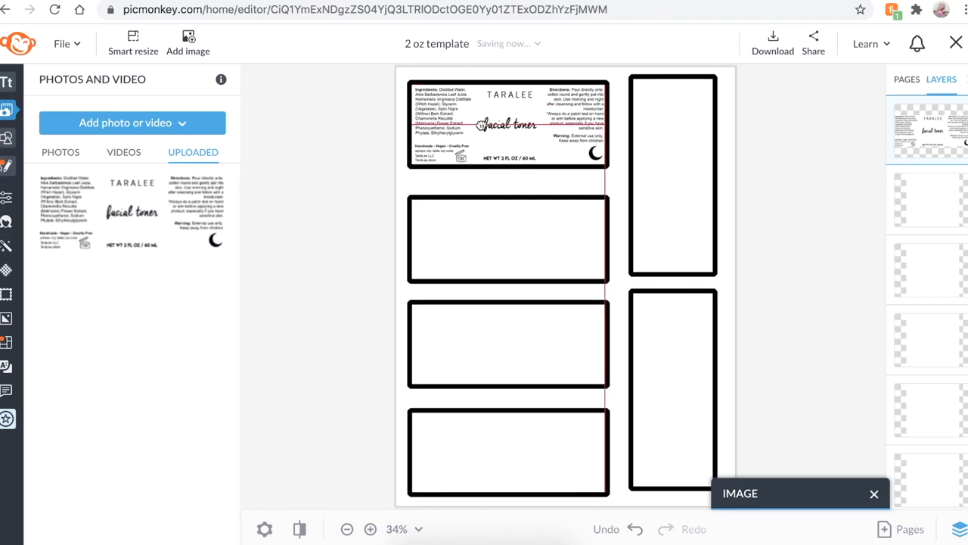
Step: Duplicate the label layer and align the copies into the next wide slots
{"action": "right_click", "coordinate": [507, 121]}
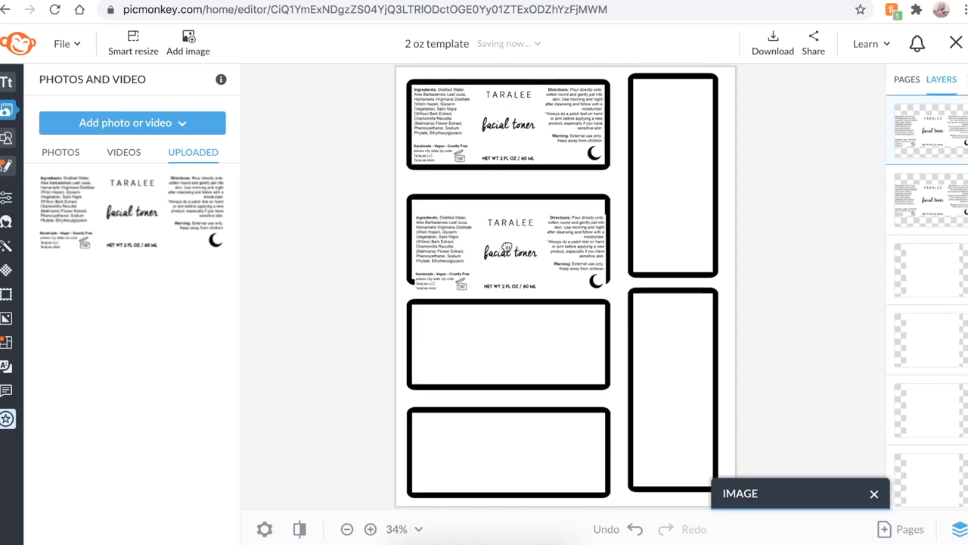
{"action": "left_click", "coordinate": [509, 241]}
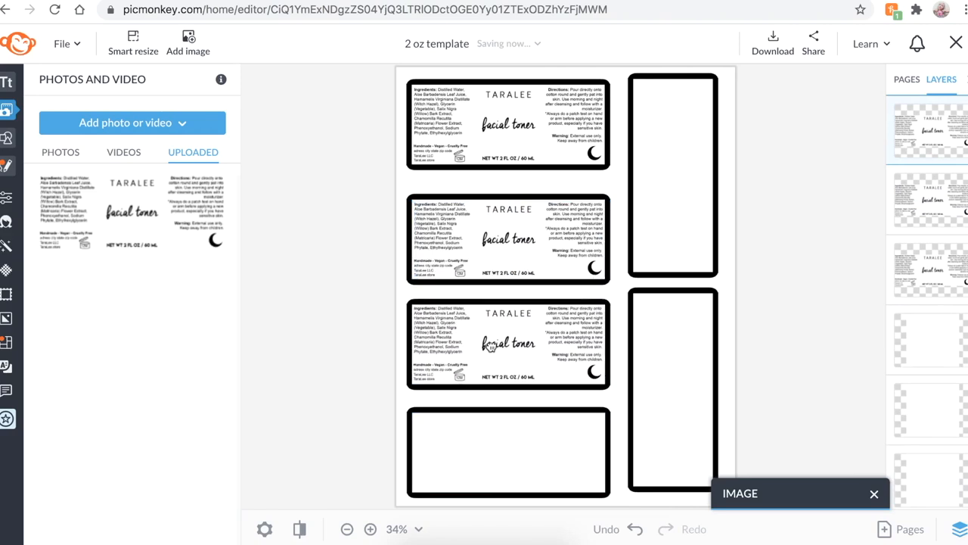
{"action": "left_click", "coordinate": [509, 346]}
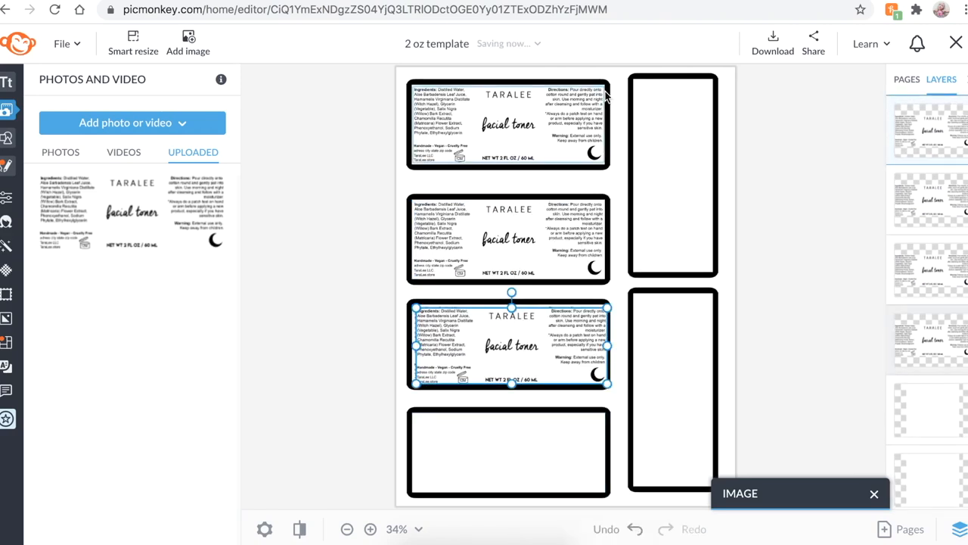